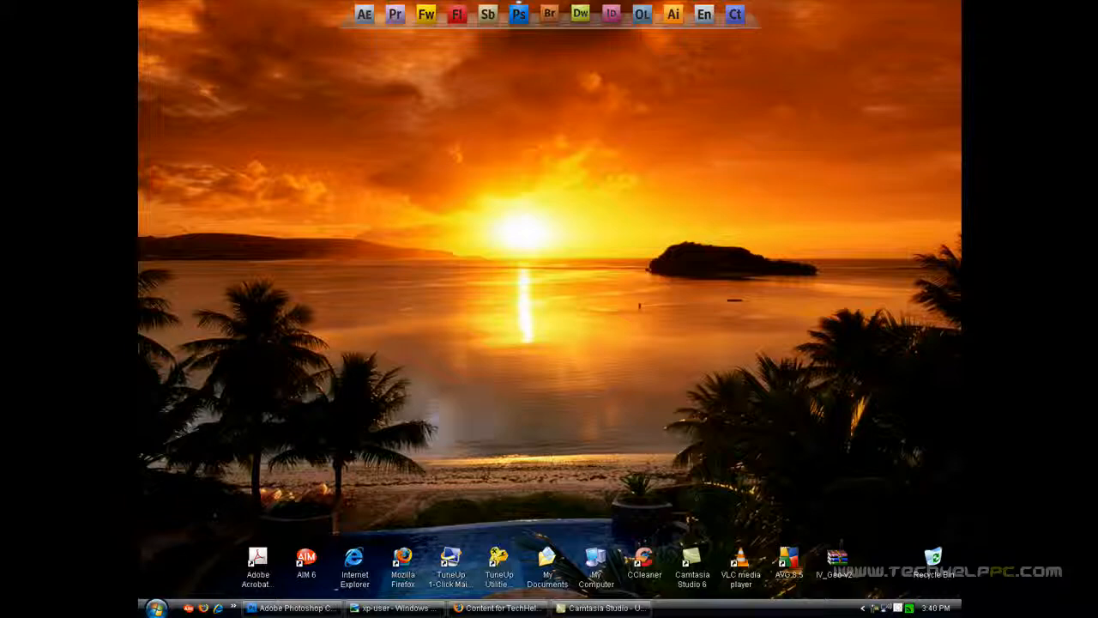
mouse_move(485, 414)
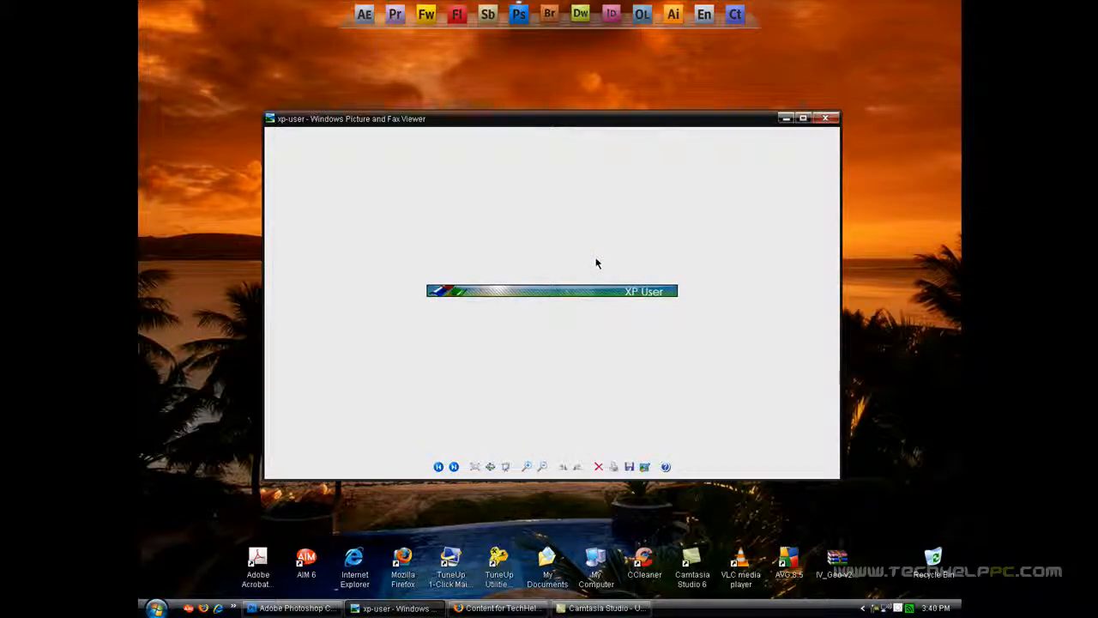
mouse_move(703, 360)
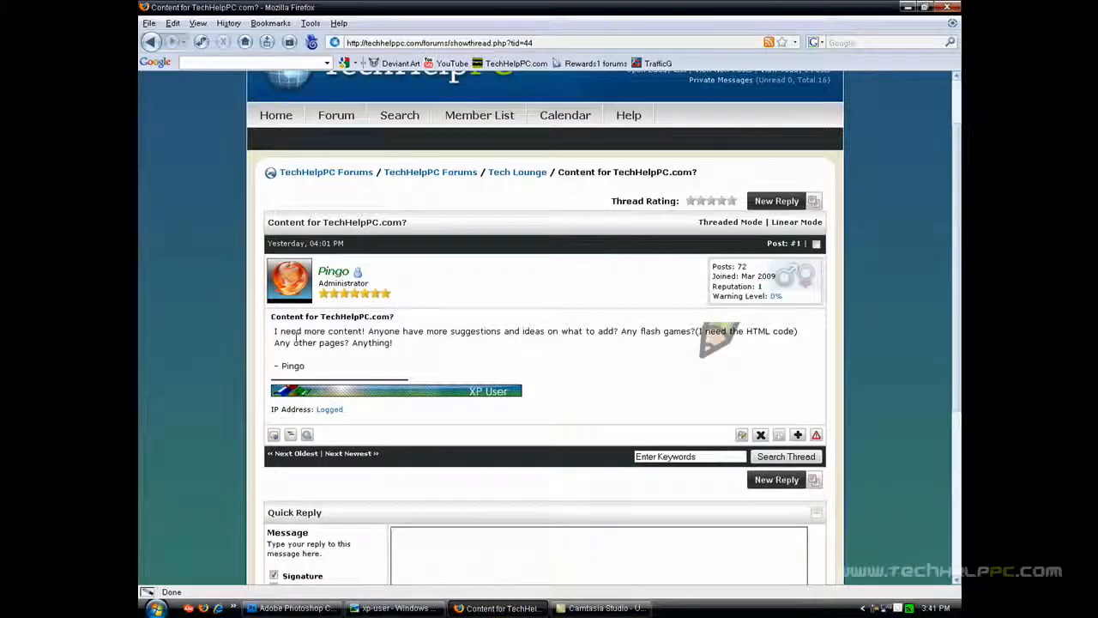
Step: Close the reference preview and create a transparent 390×19 px document named 'userbar'
scroll(down, 3)
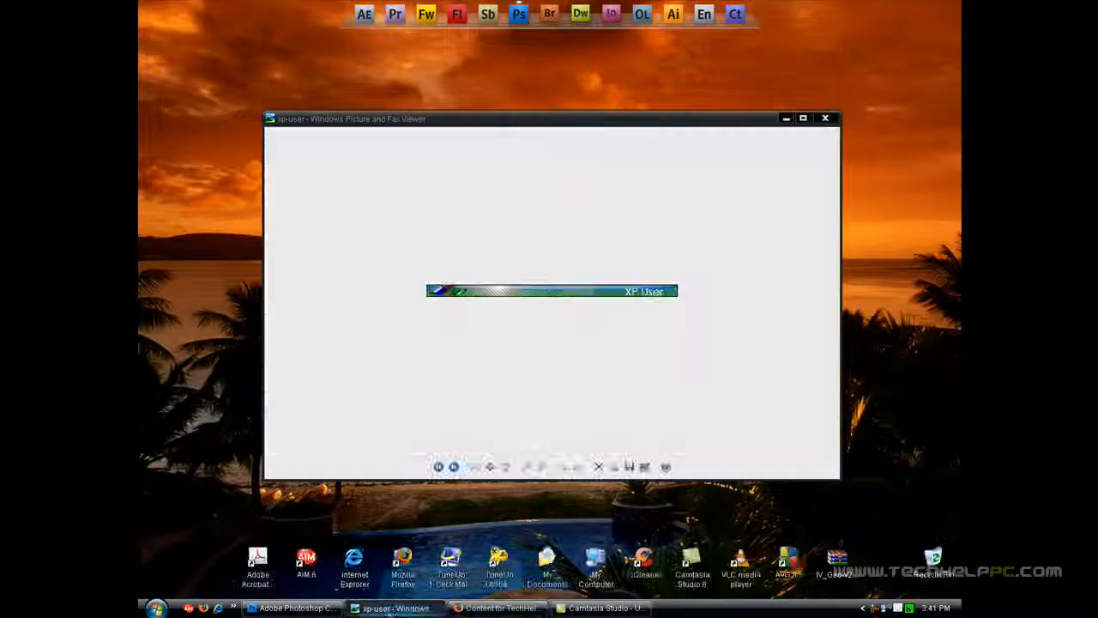
click(826, 117)
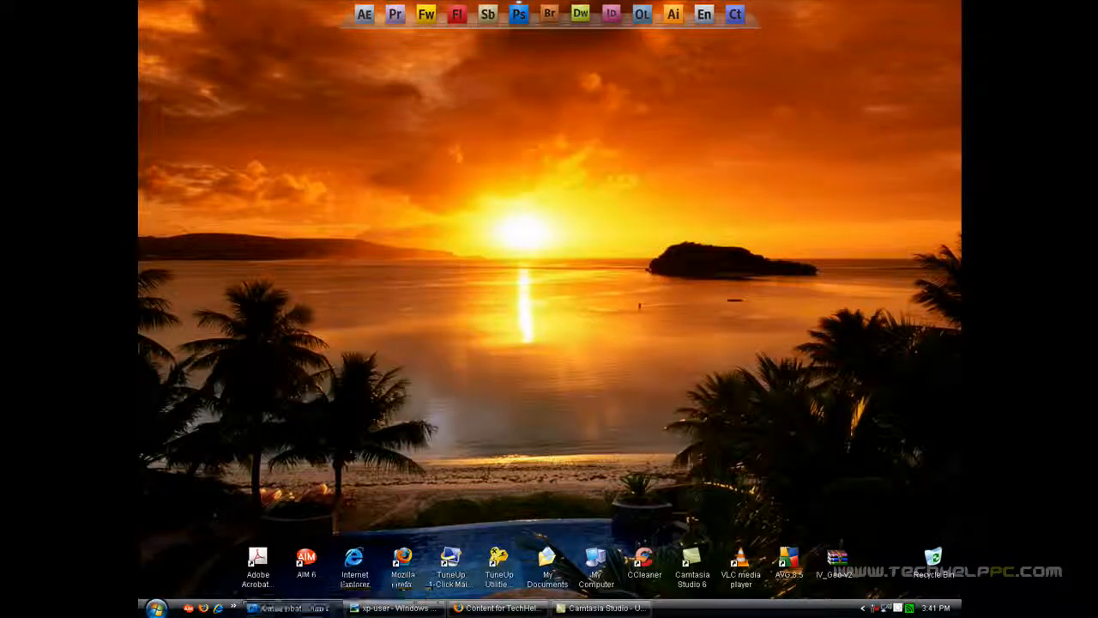
click(519, 14)
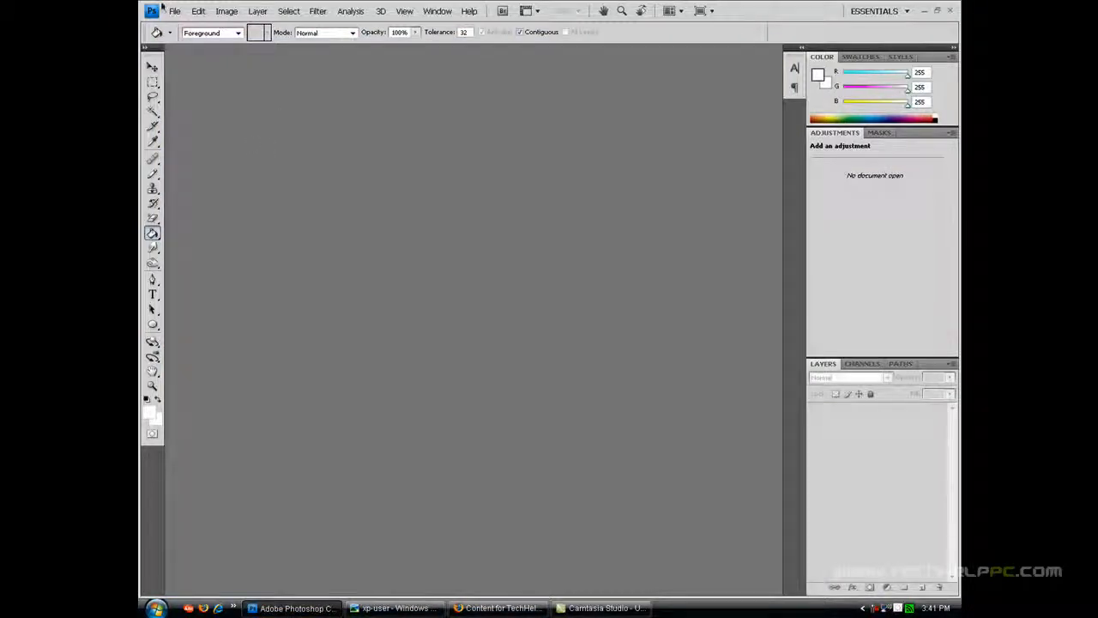
click(174, 10)
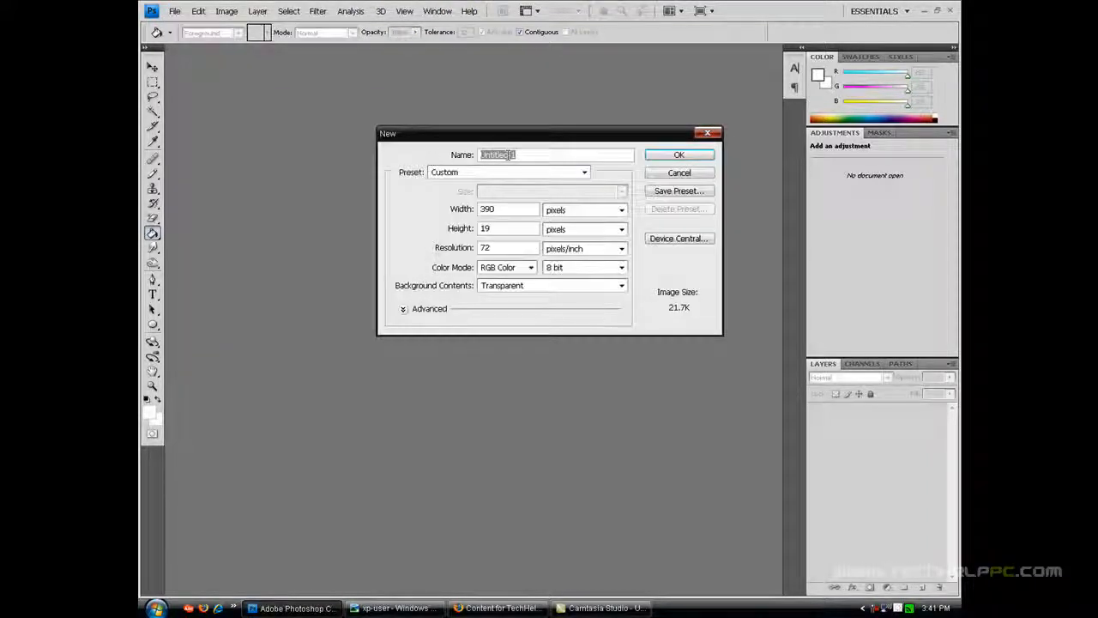
text(userbar)
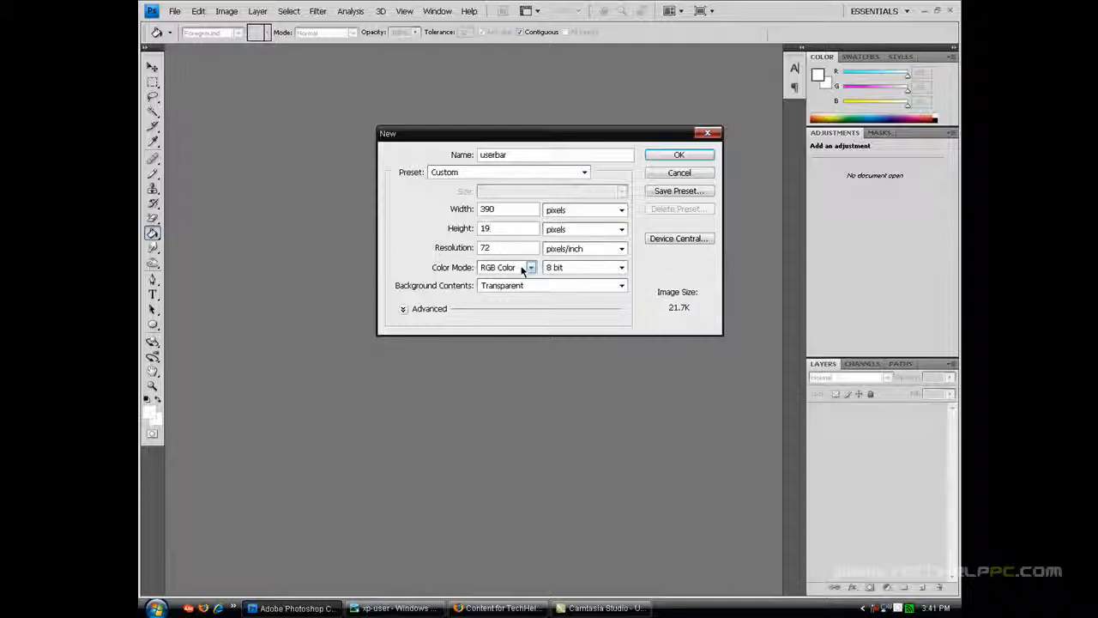
mouse_move(448, 289)
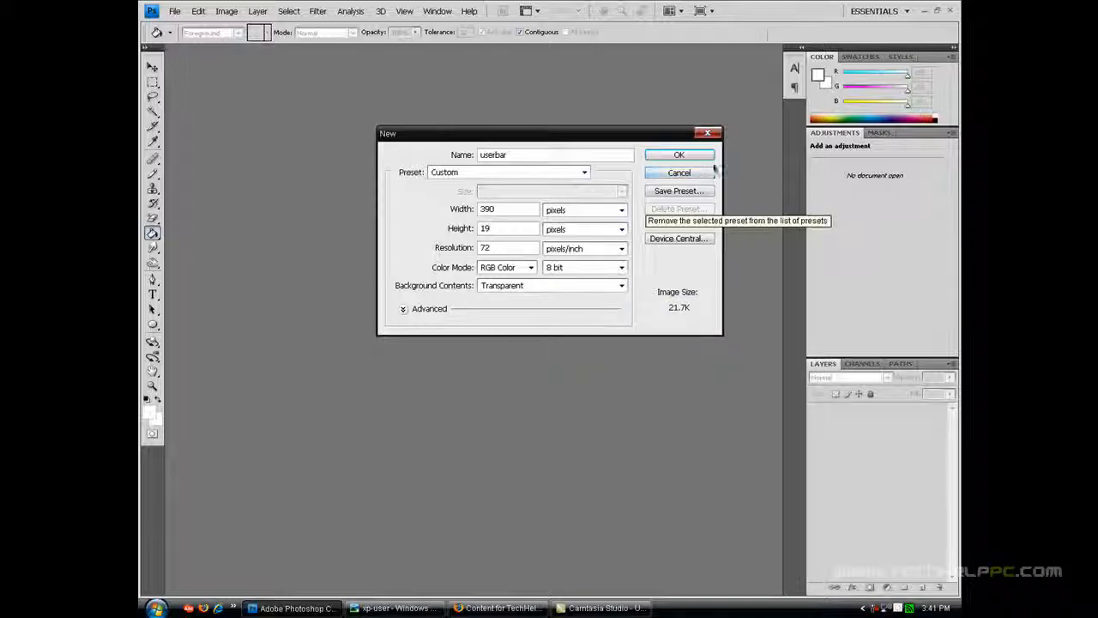
click(679, 155)
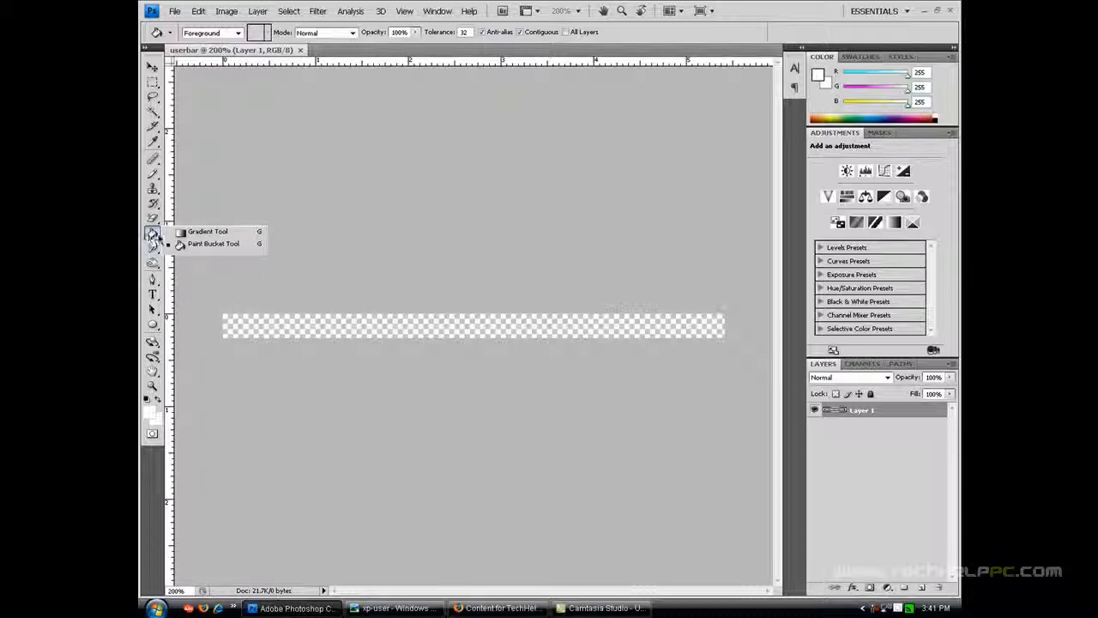
Step: Fill the userbar canvas top-to-bottom with a blue-green preset gradient
click(207, 231)
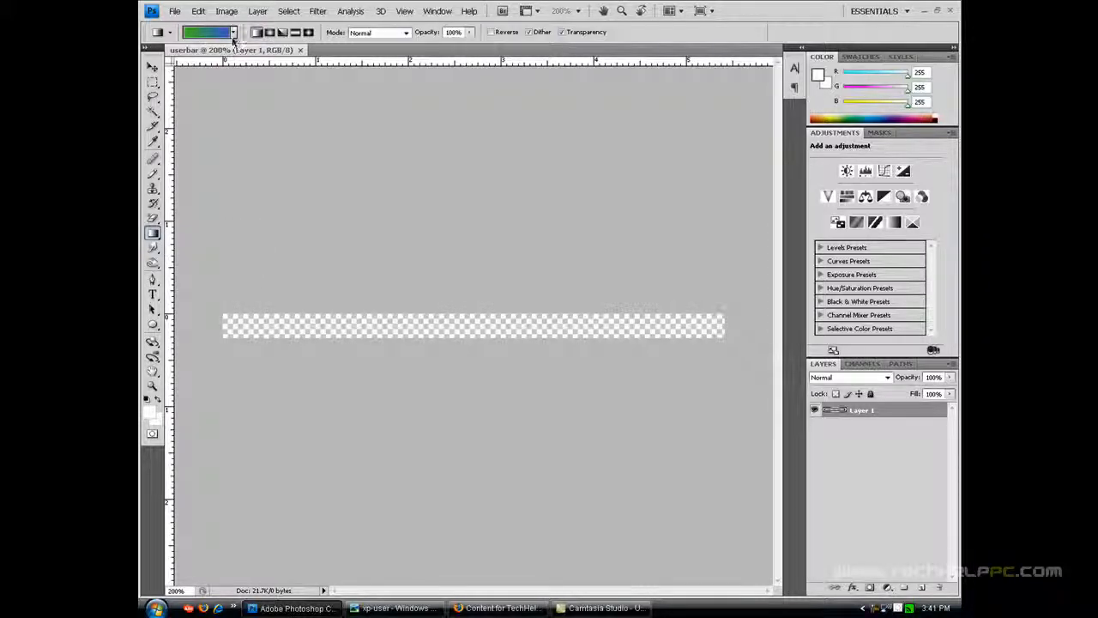
click(233, 32)
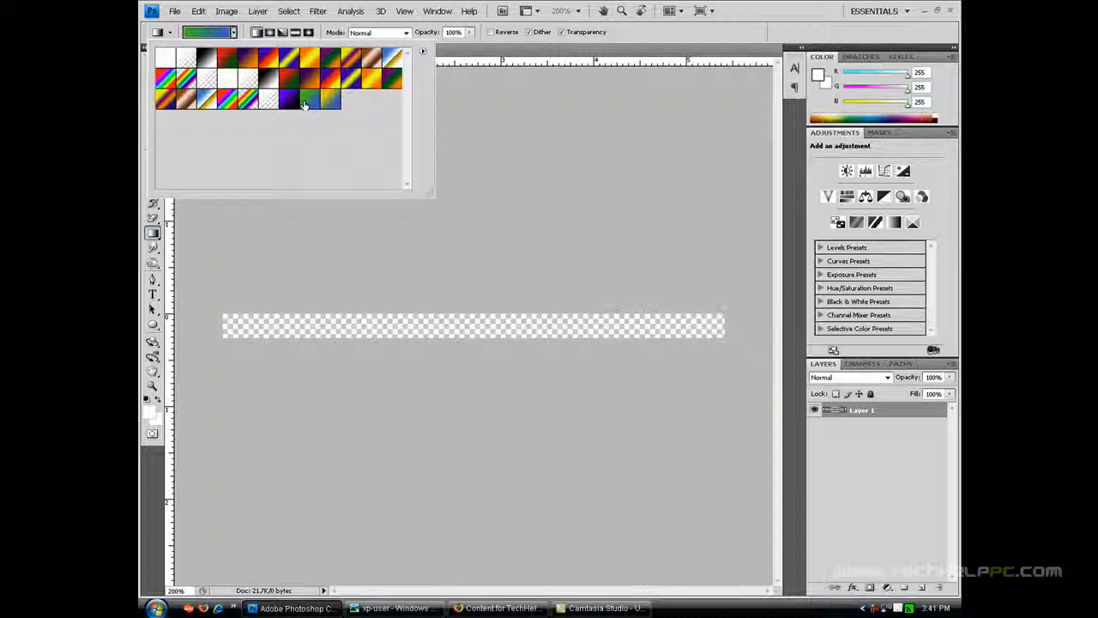
mouse_move(307, 101)
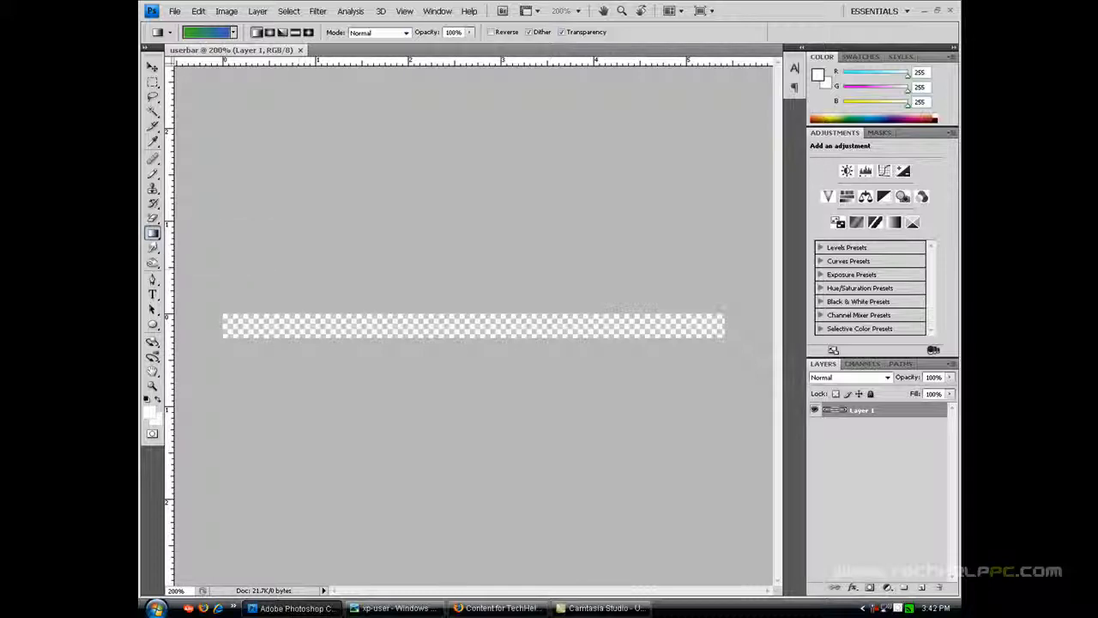
mouse_move(446, 386)
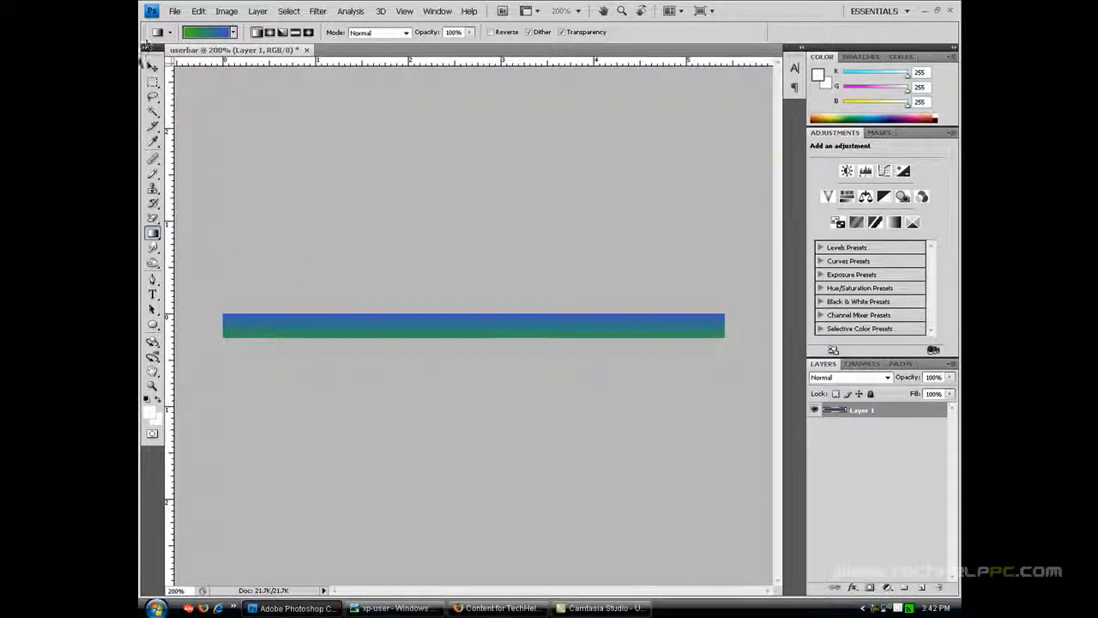
click(152, 68)
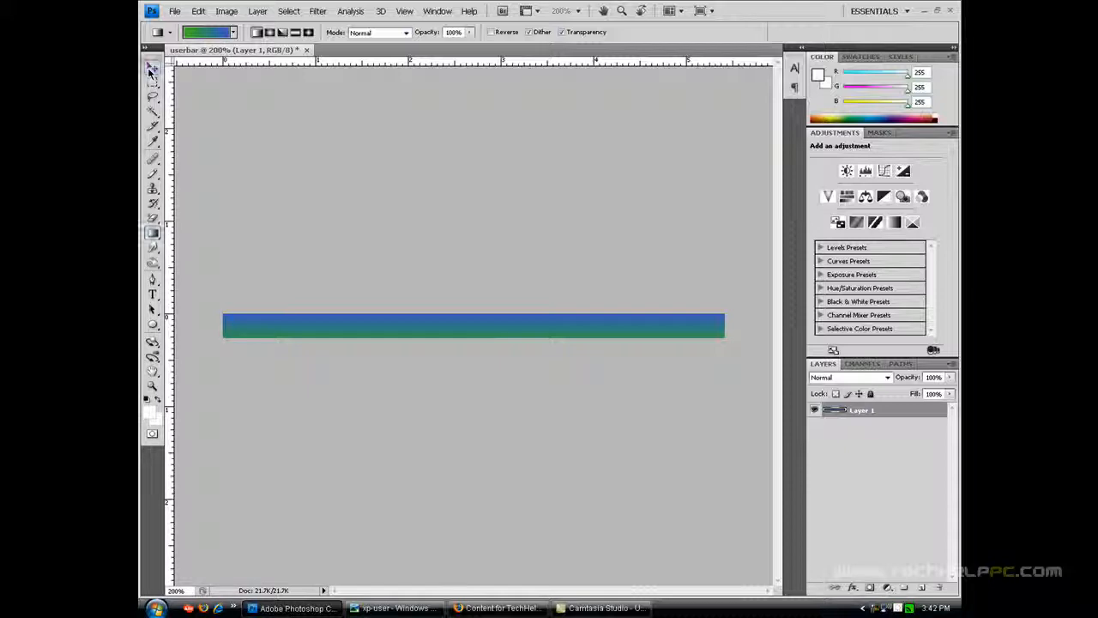
click(152, 67)
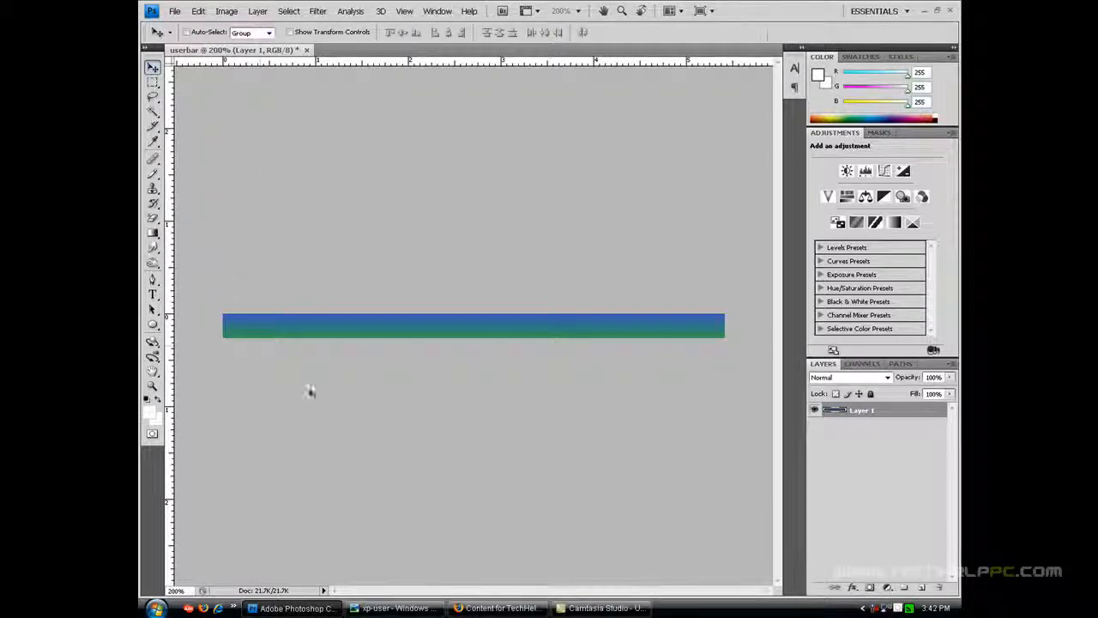
click(394, 607)
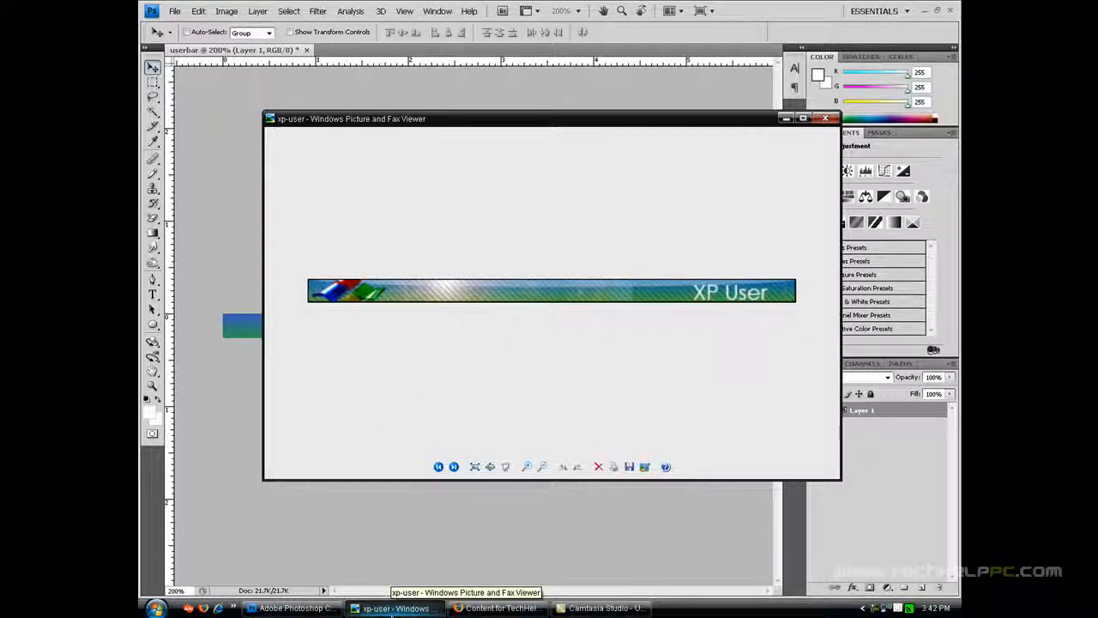
click(826, 118)
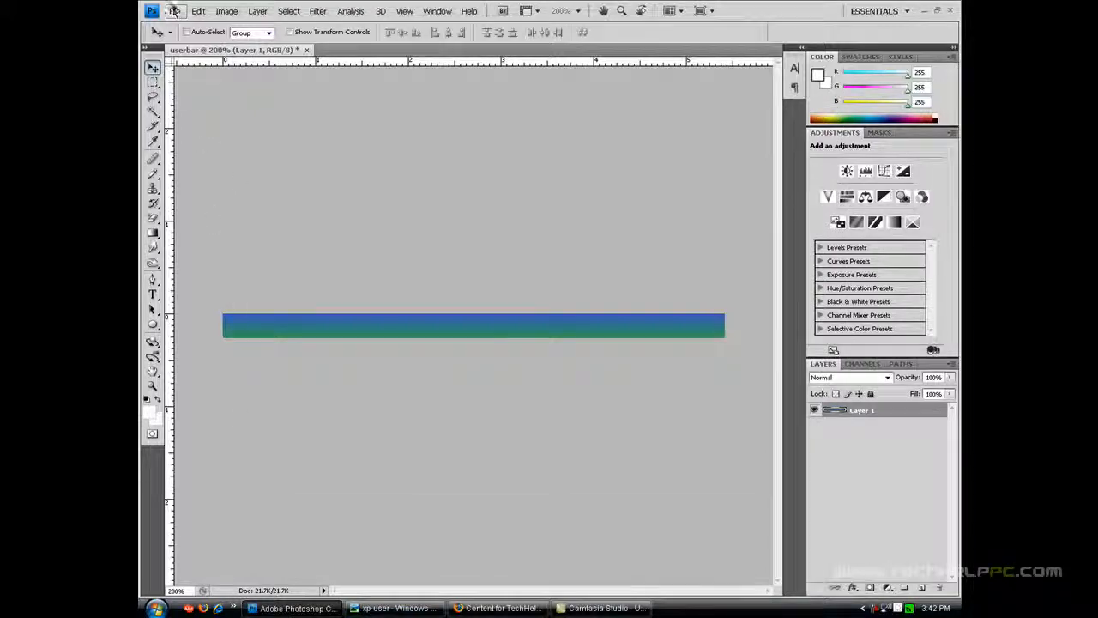
Step: Create a transparent 5×5 px image and draw a black diagonal line in it
click(174, 10)
text(5)
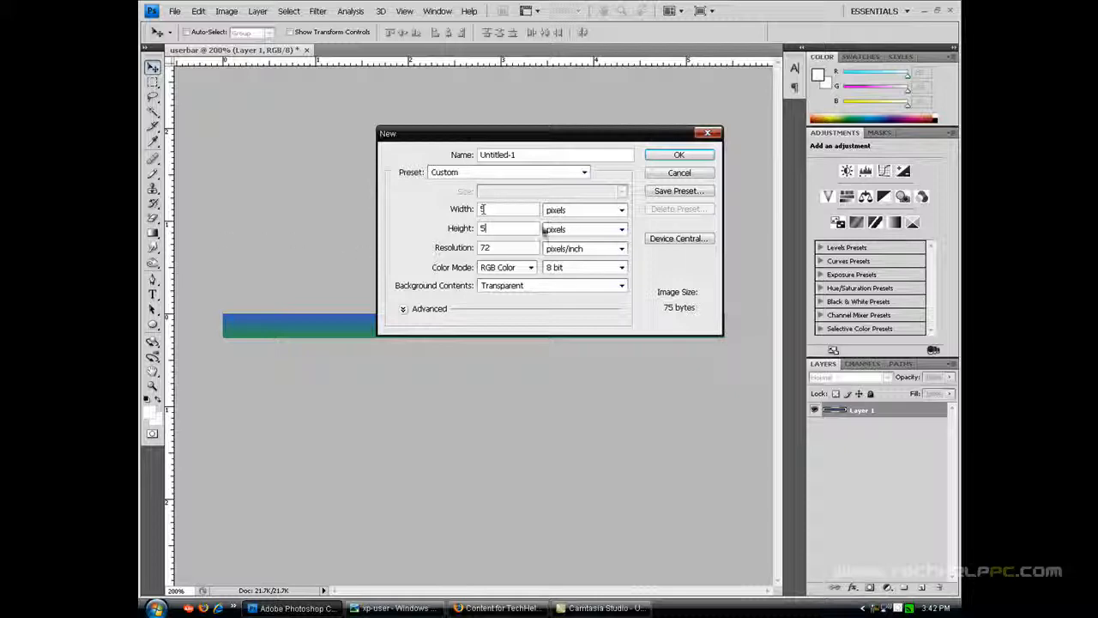
click(678, 155)
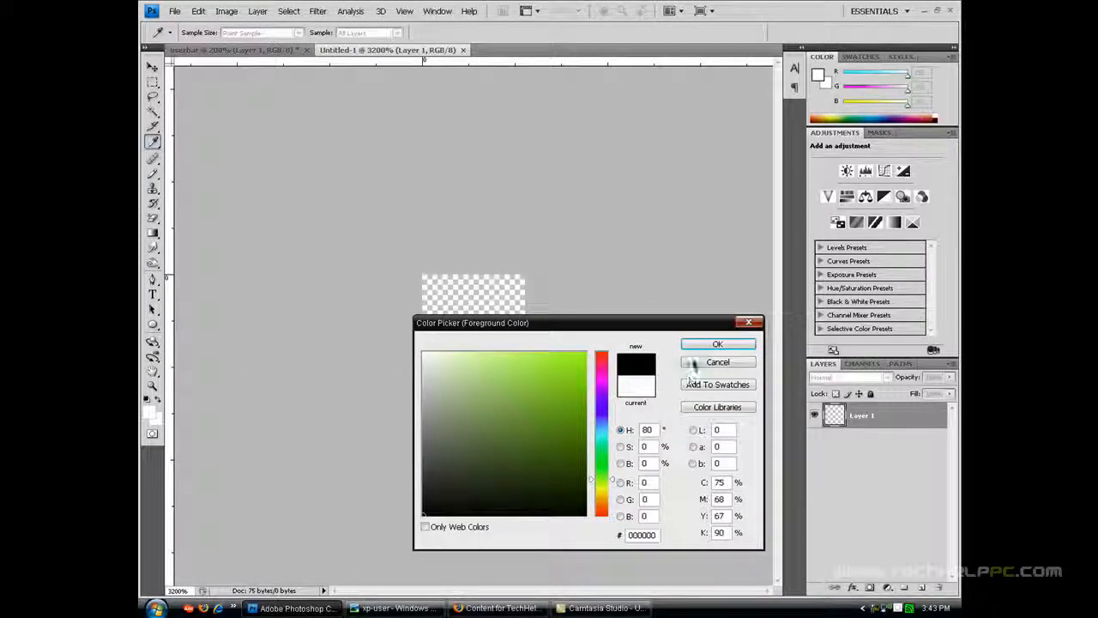
click(717, 343)
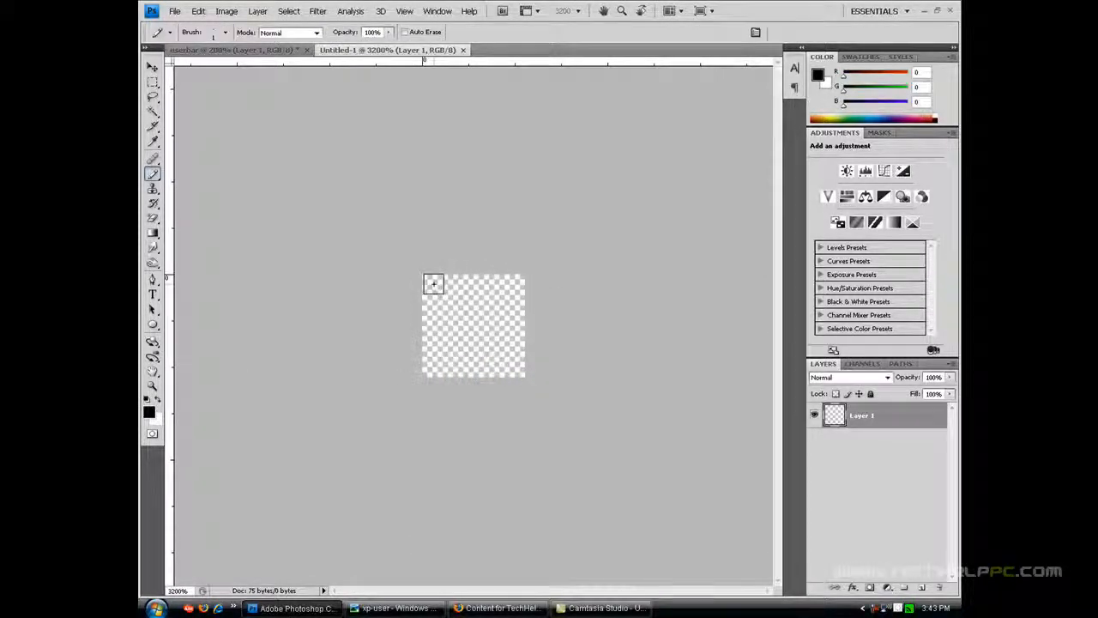
click(433, 284)
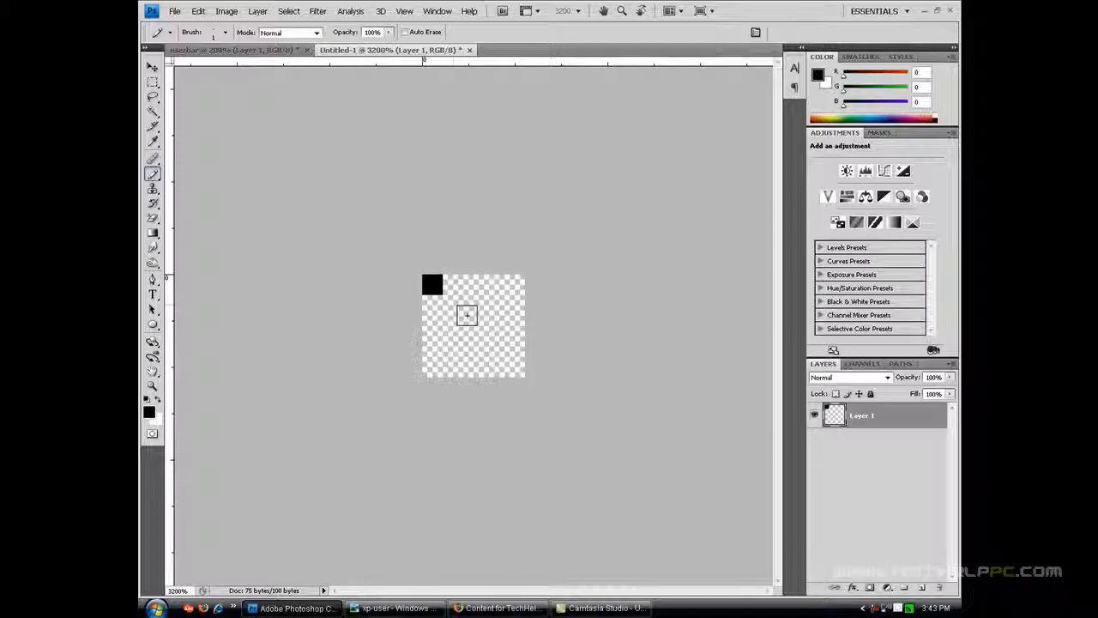
drag(440, 294, 491, 343)
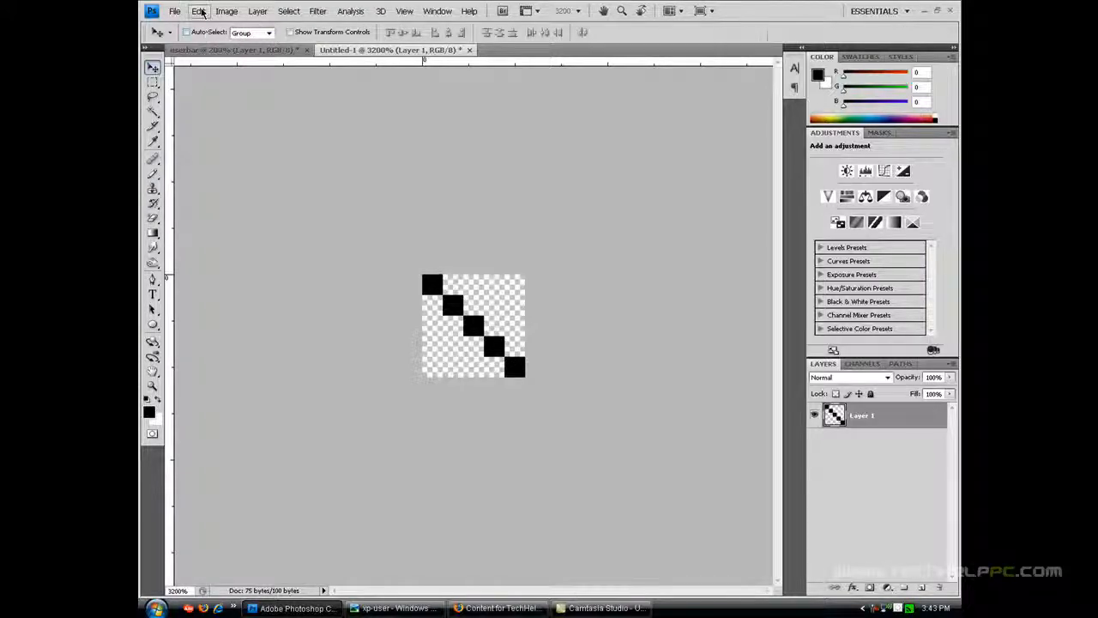
Step: Define the diagonal drawing as a new pattern
click(198, 10)
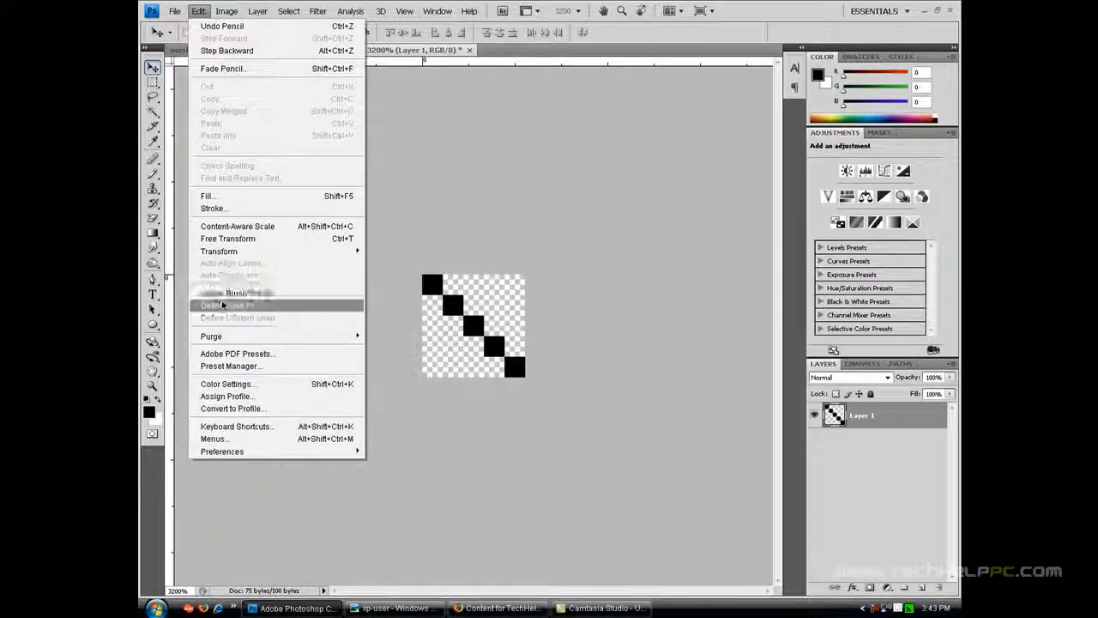
click(237, 305)
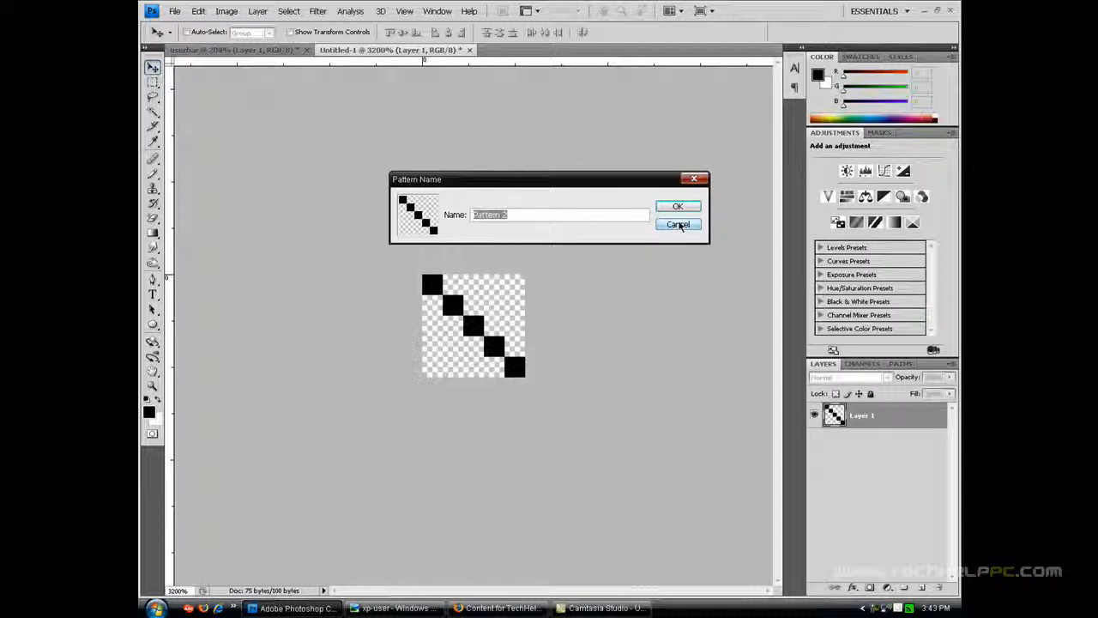
click(678, 224)
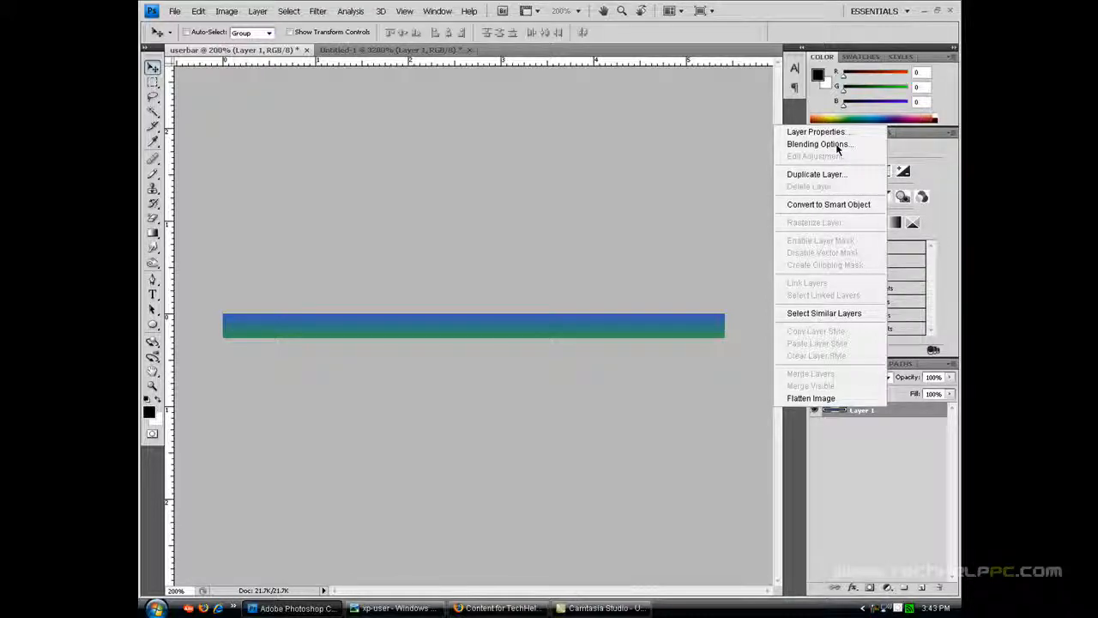
Step: Add a Pattern Overlay layer style using the blue-green diagonal stripe pattern
click(819, 143)
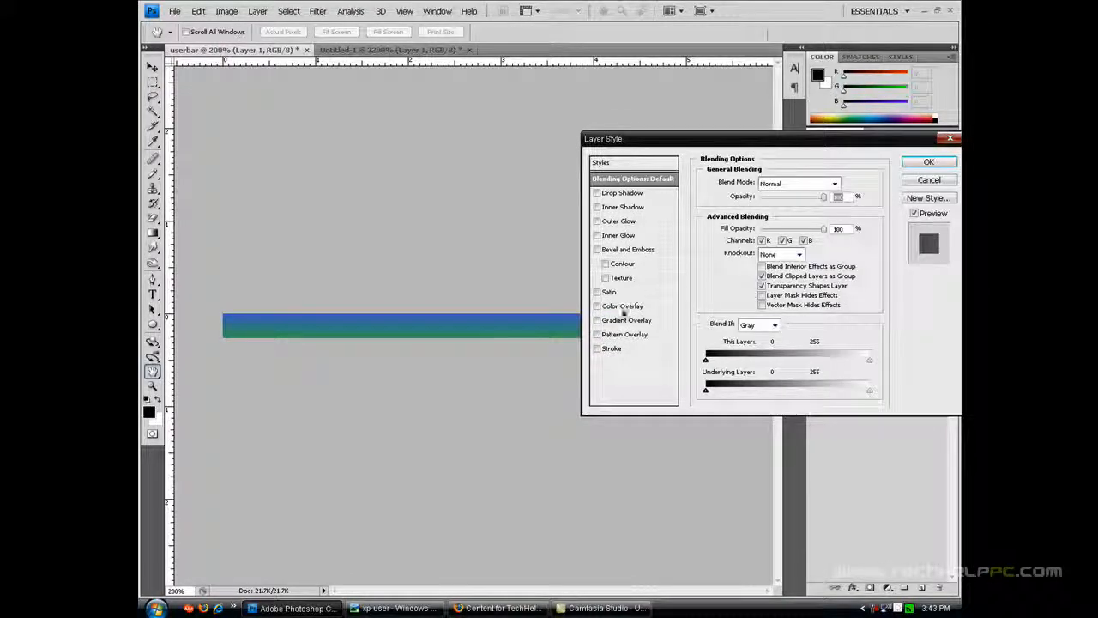
click(598, 334)
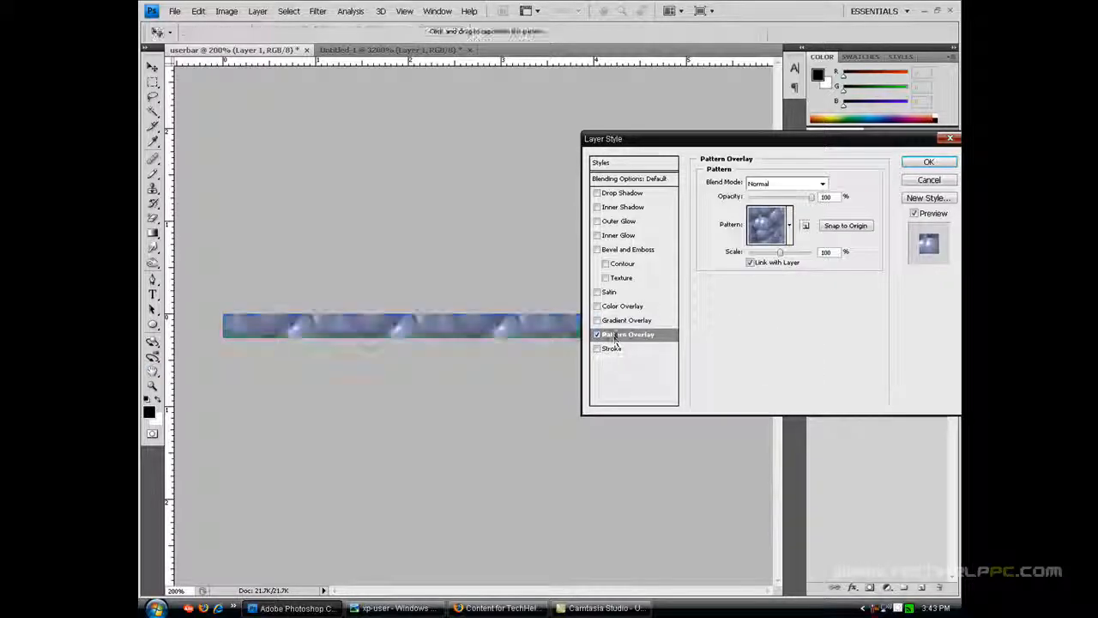
click(790, 225)
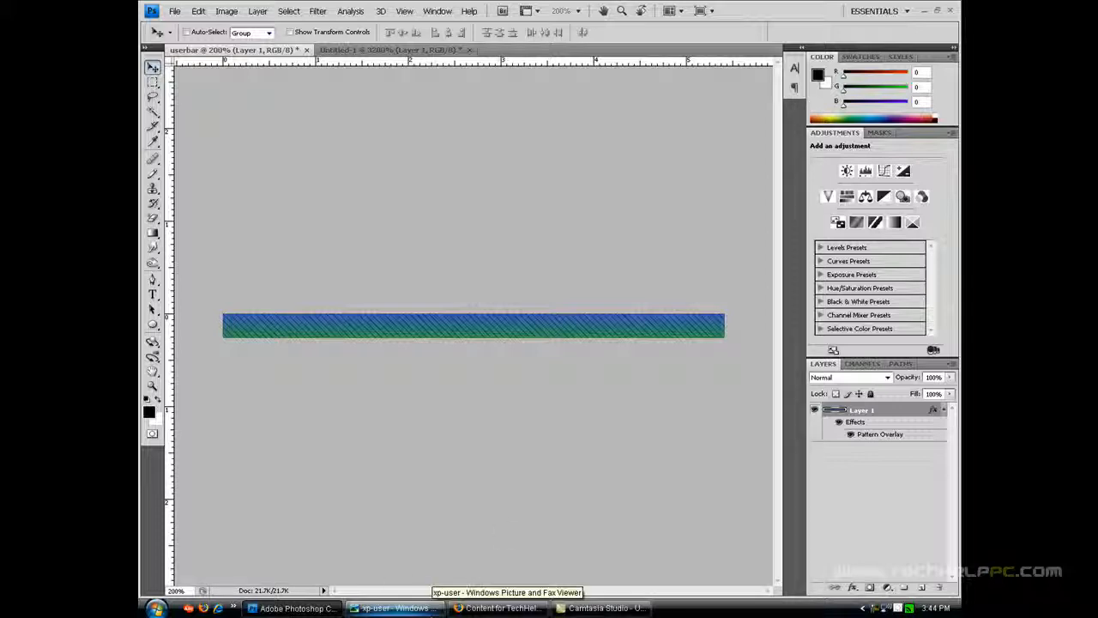
click(395, 607)
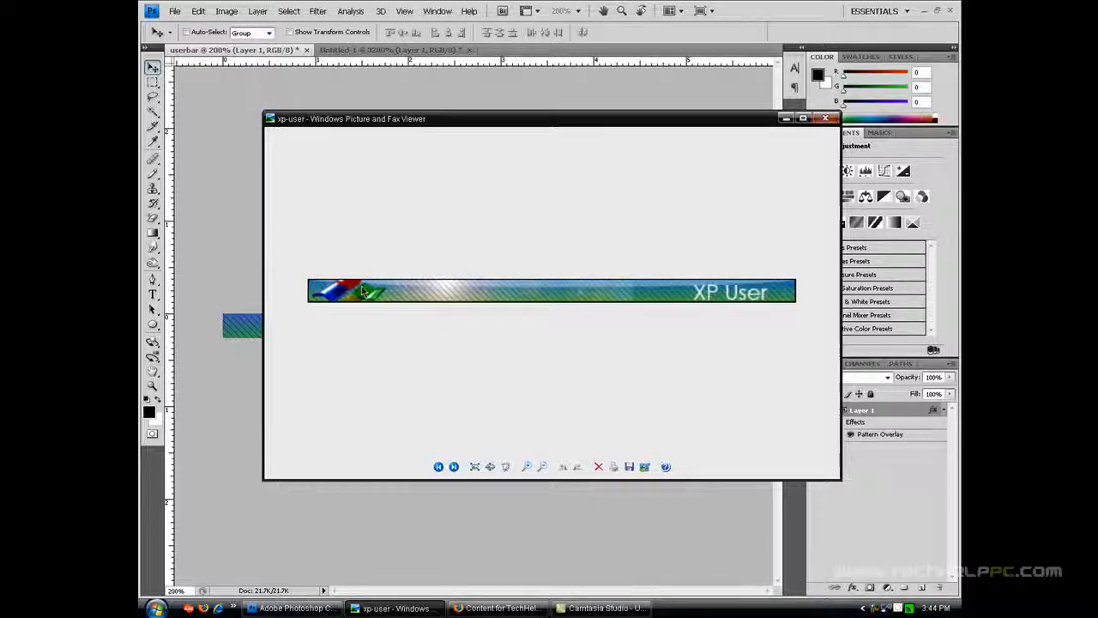
Step: Draw an ellipse over the bar's top, rasterize it and fill it white
click(826, 117)
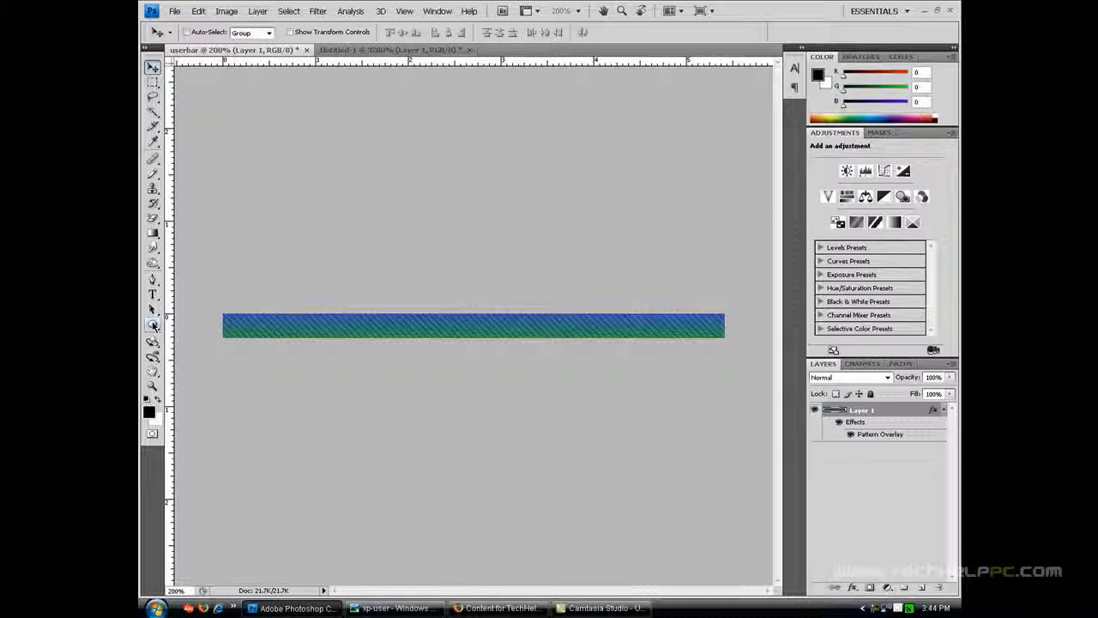
click(153, 324)
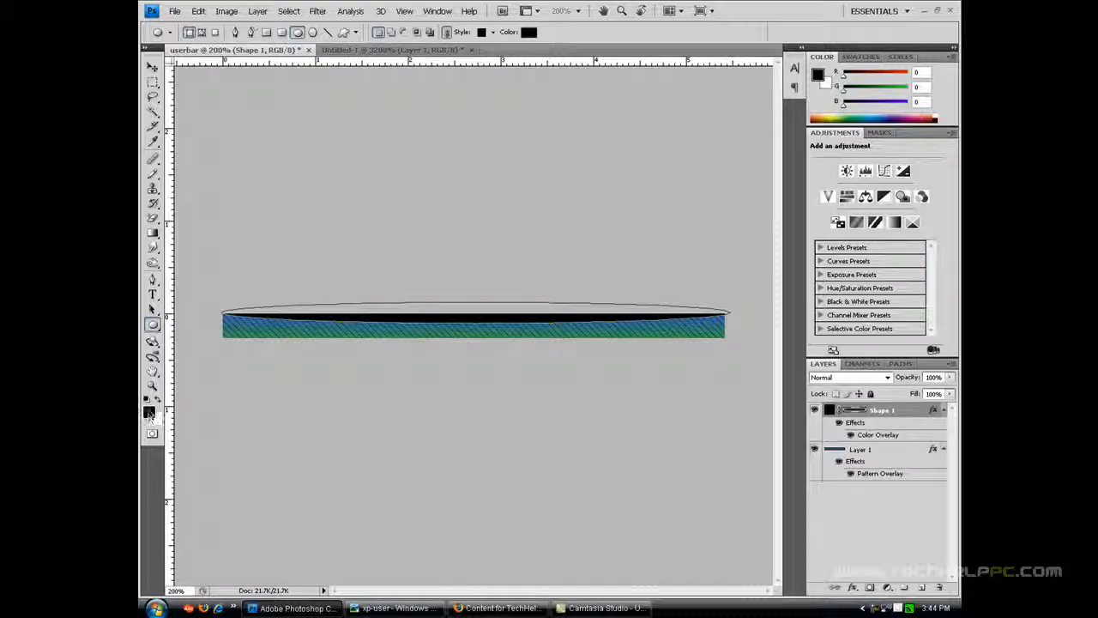
click(149, 412)
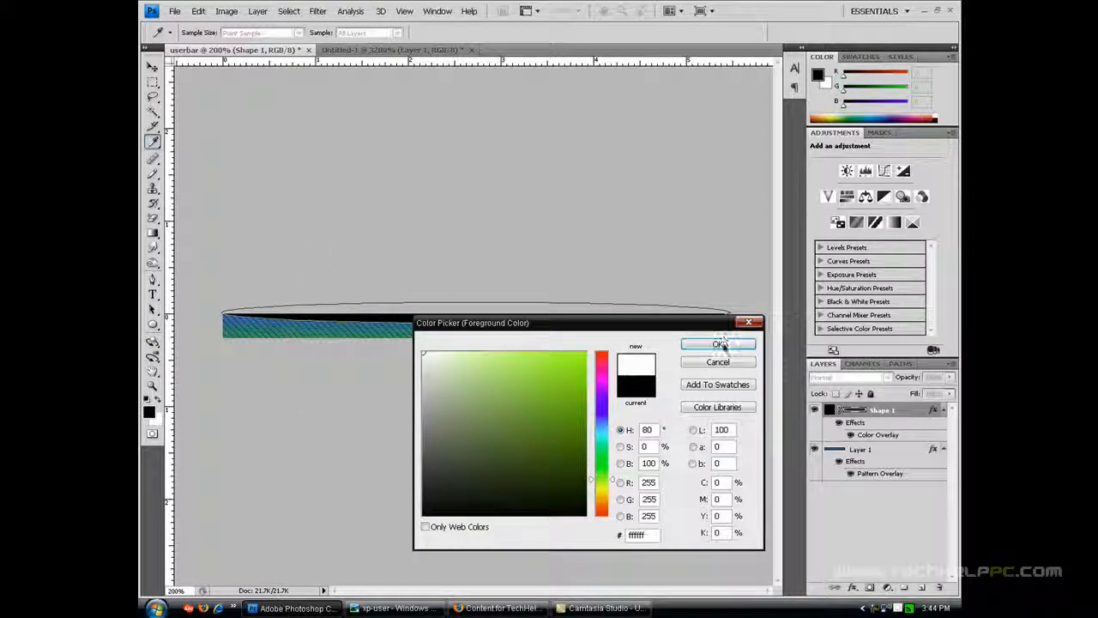
click(719, 344)
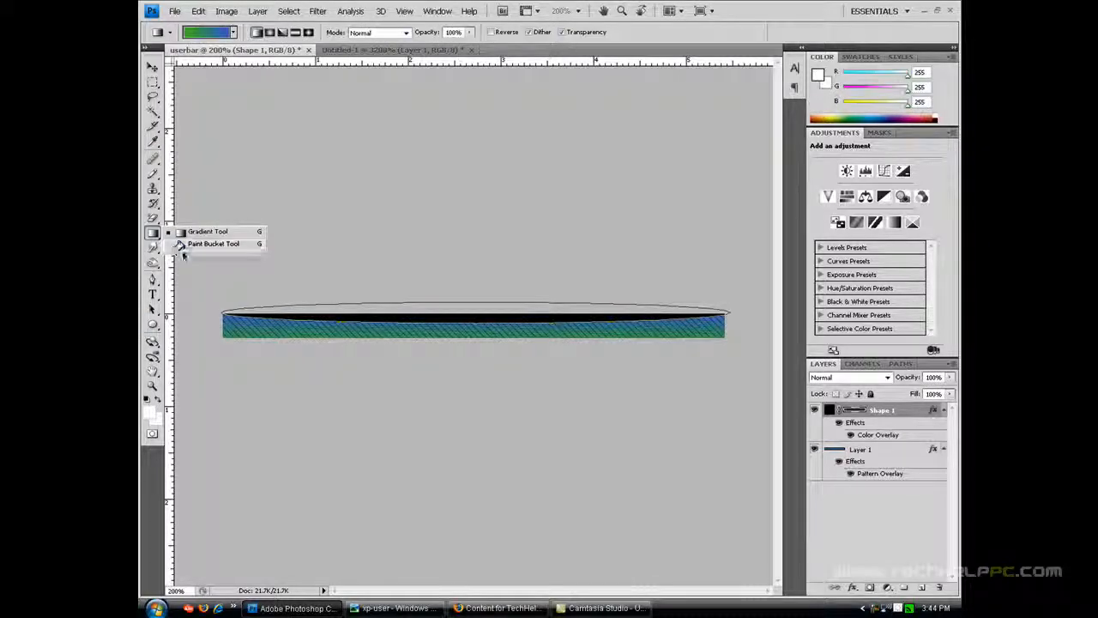
click(214, 244)
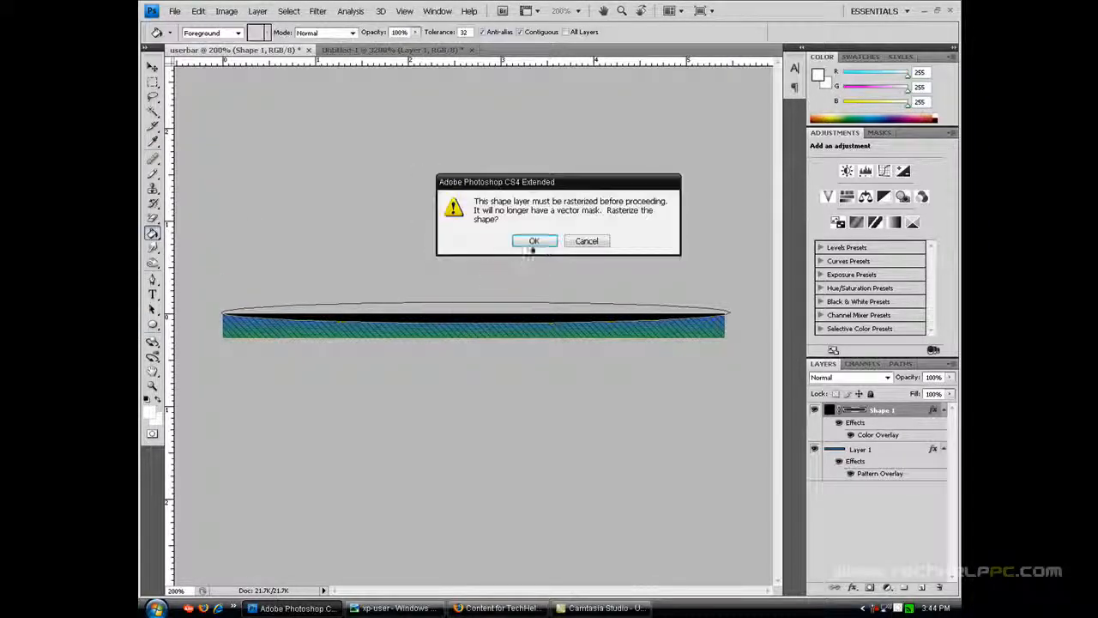
click(534, 241)
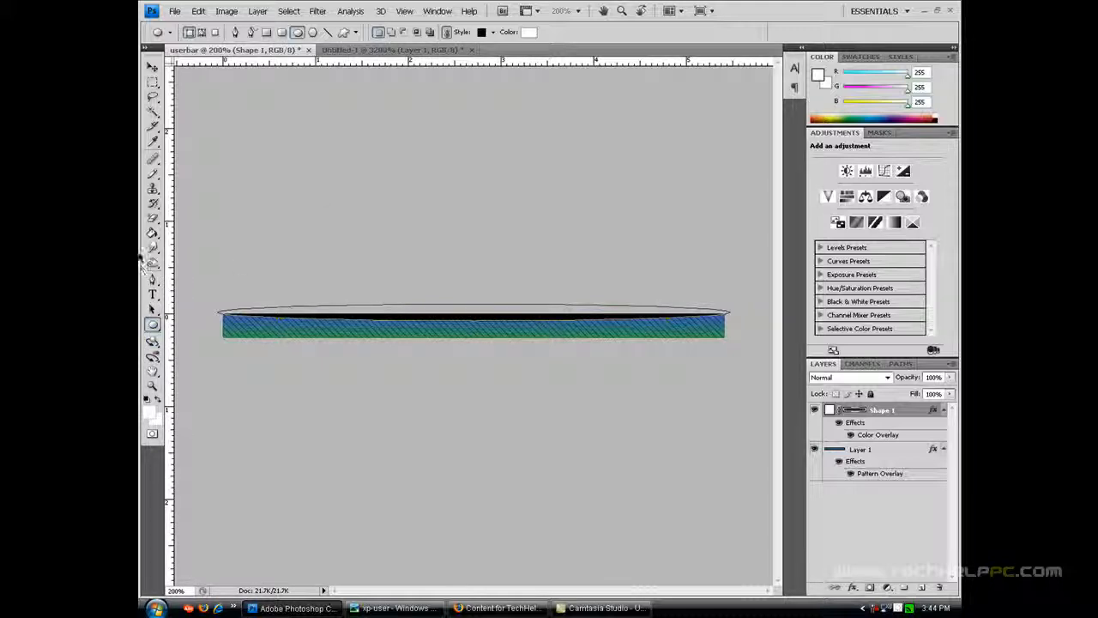
click(152, 233)
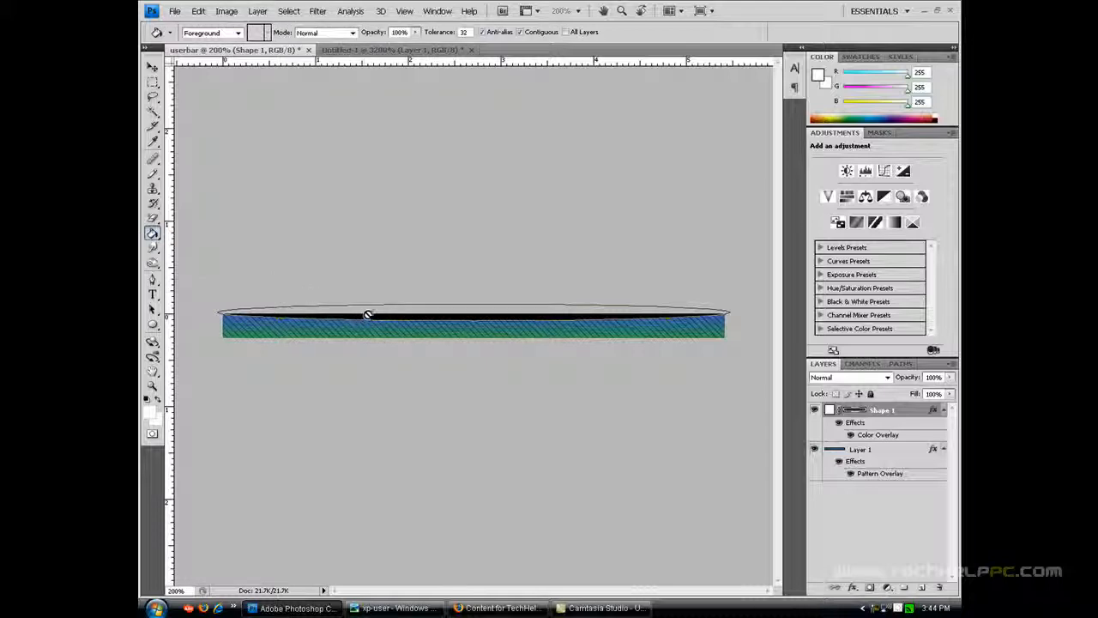
click(369, 315)
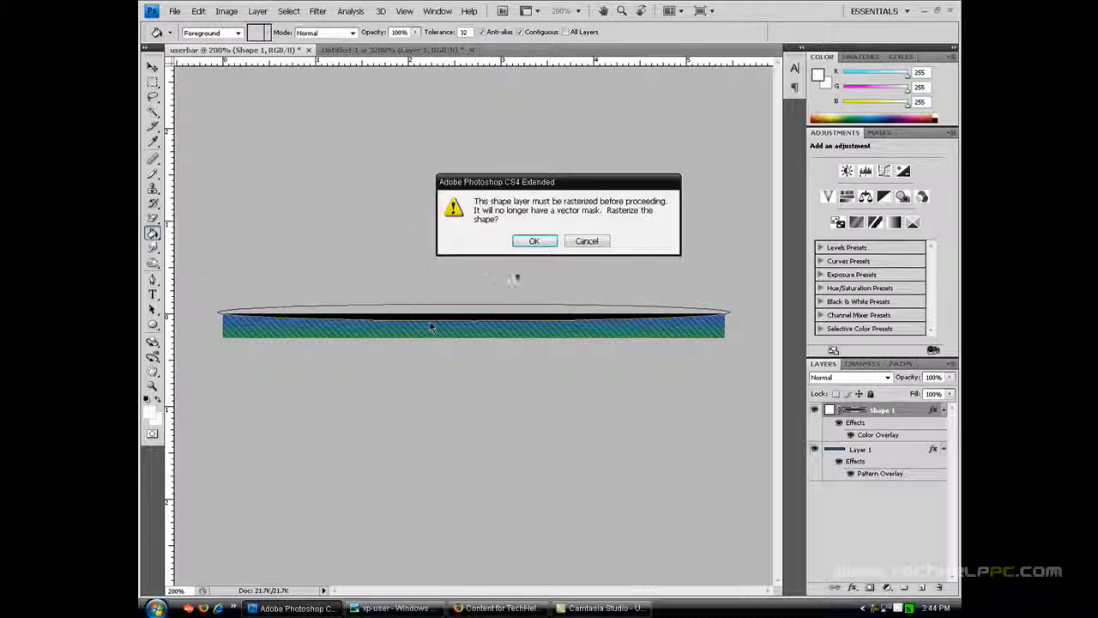
click(534, 240)
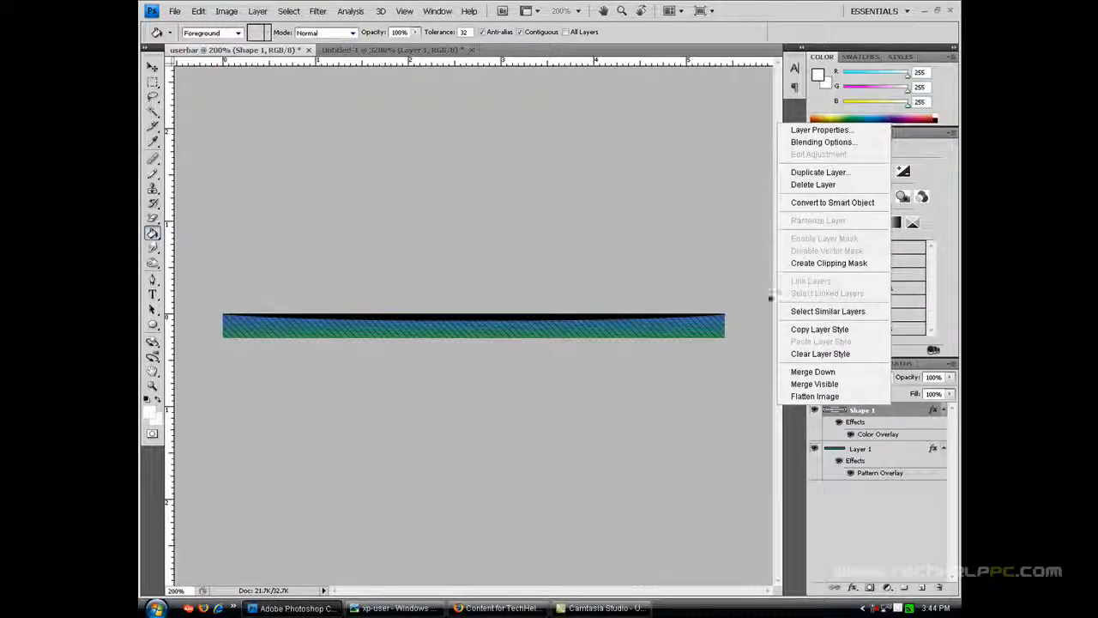
Step: Remove the highlight's Color Overlay and lower its layer opacity to about 33%
click(822, 142)
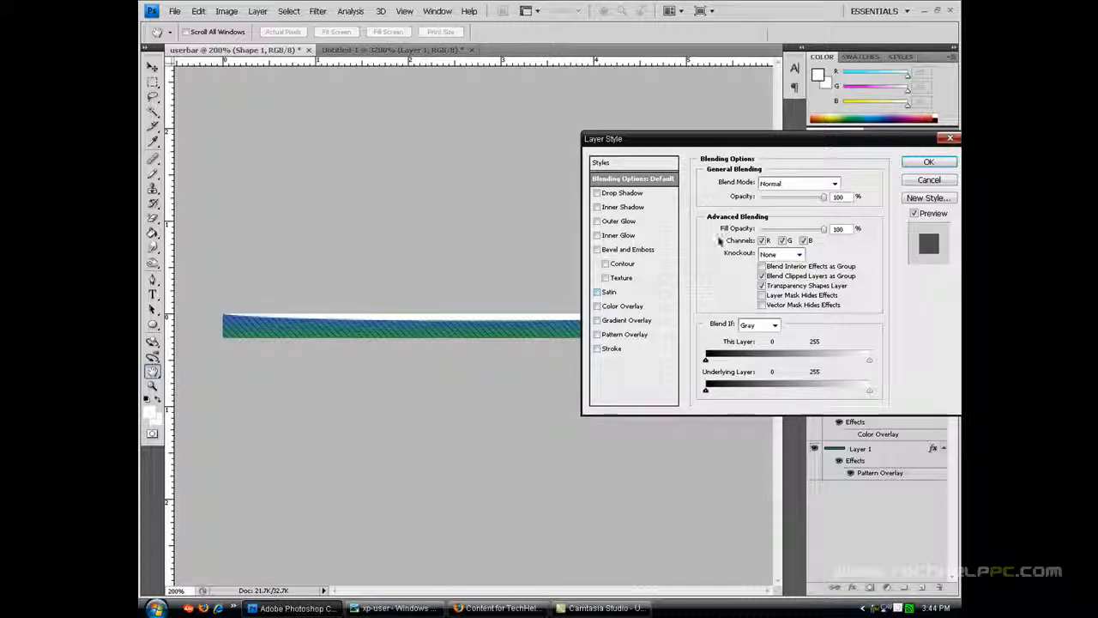
click(928, 161)
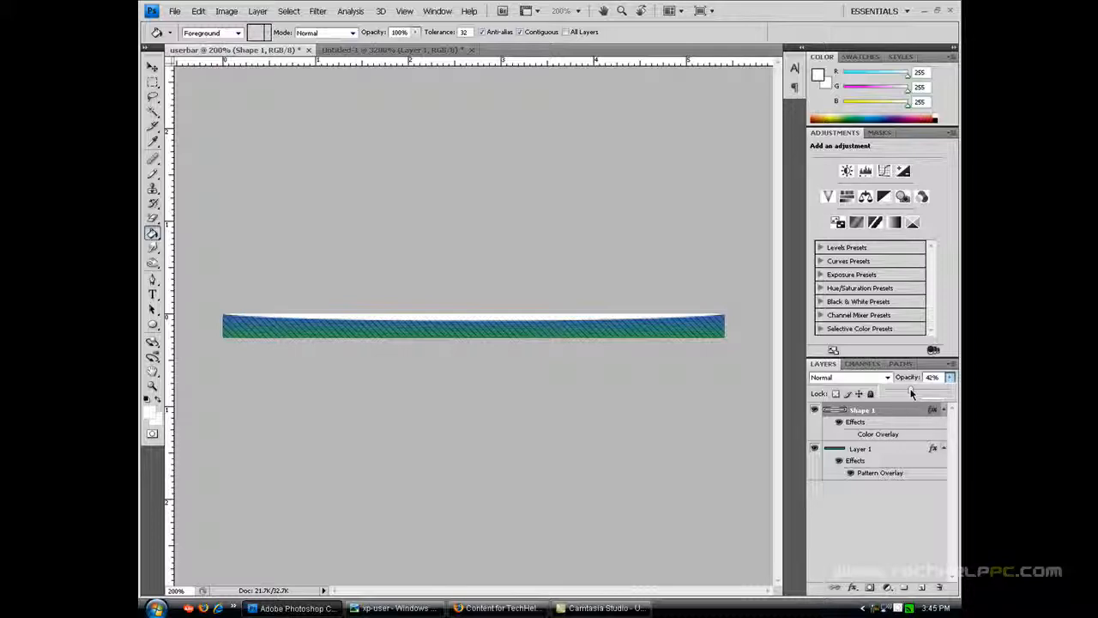
drag(935, 386, 897, 386)
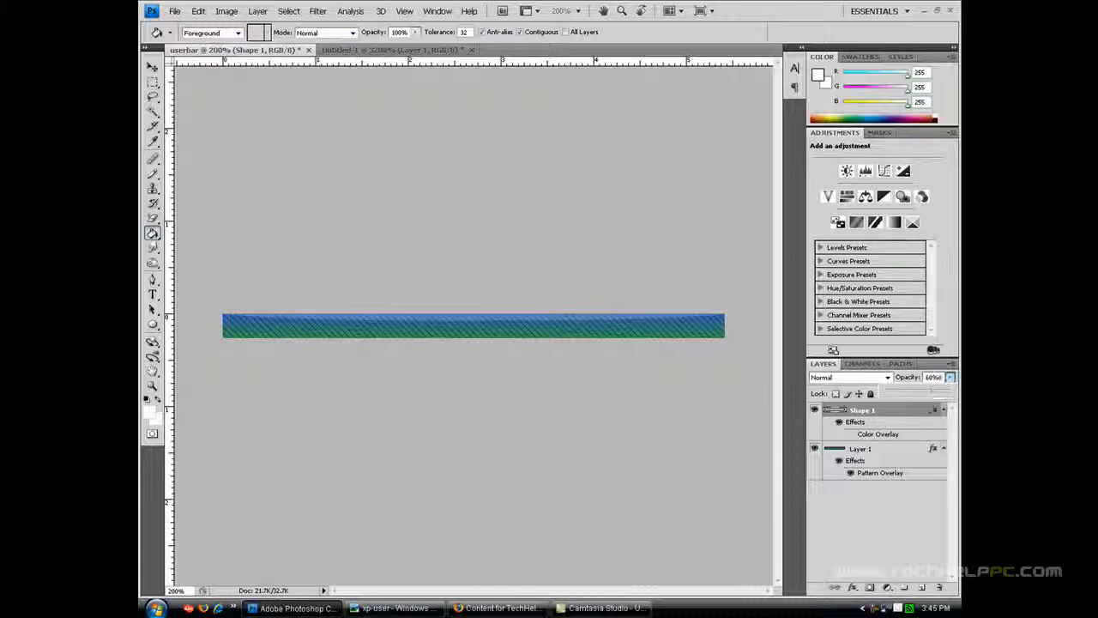
click(931, 377)
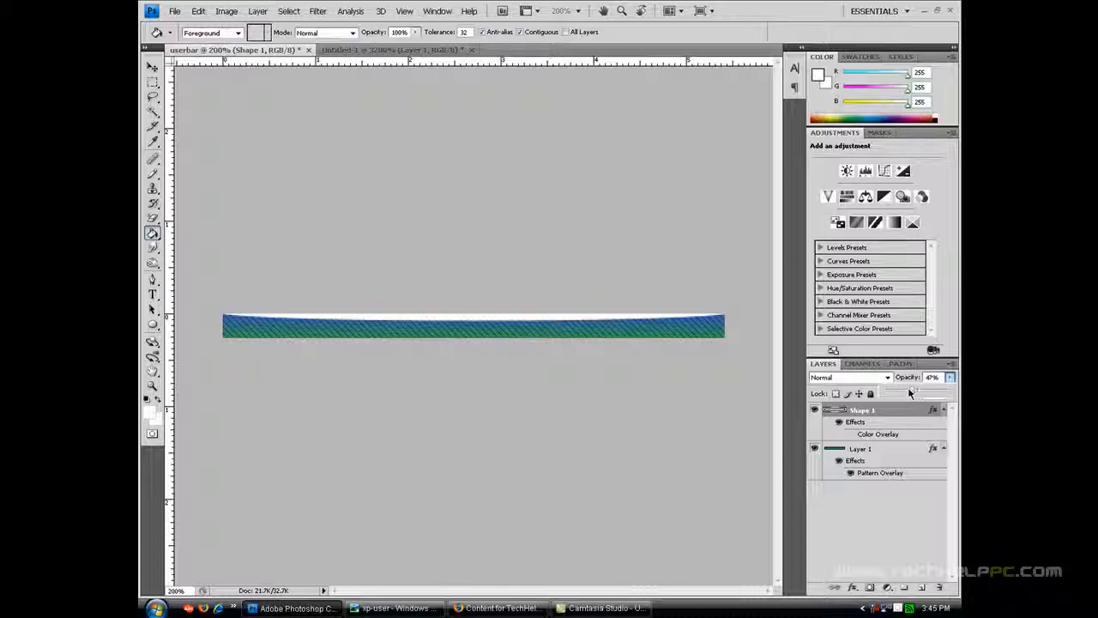
drag(920, 387, 904, 387)
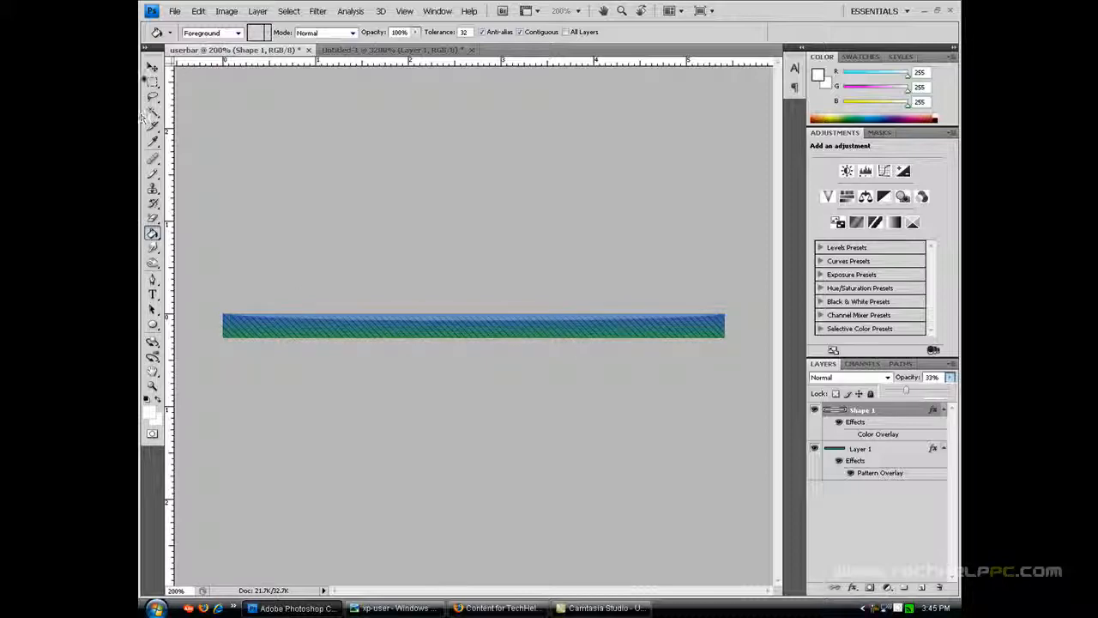
click(152, 67)
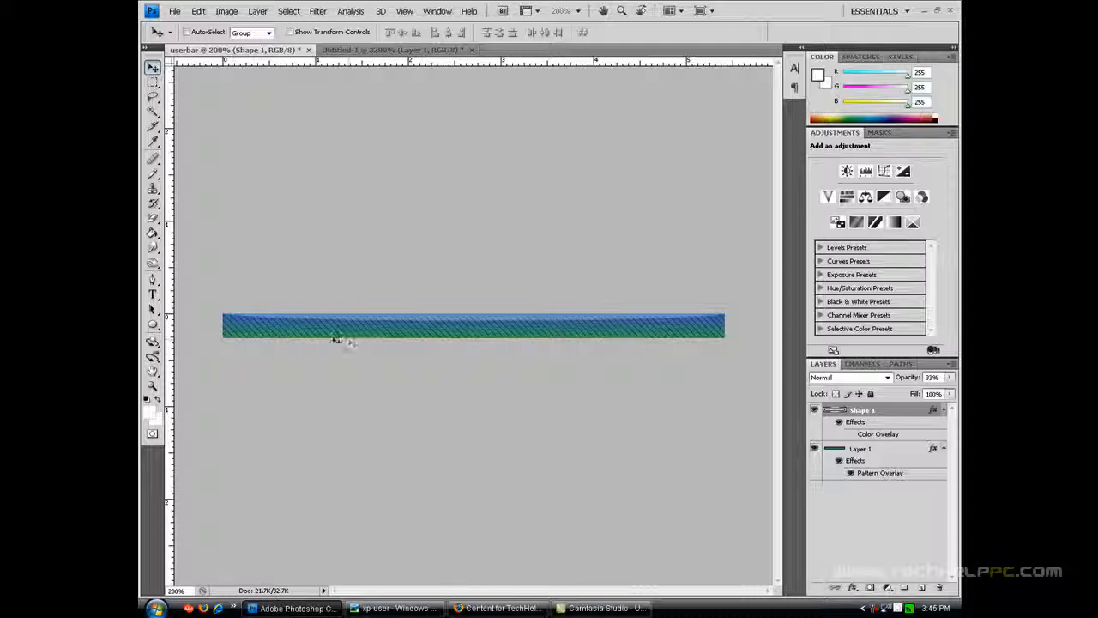
mouse_move(350, 340)
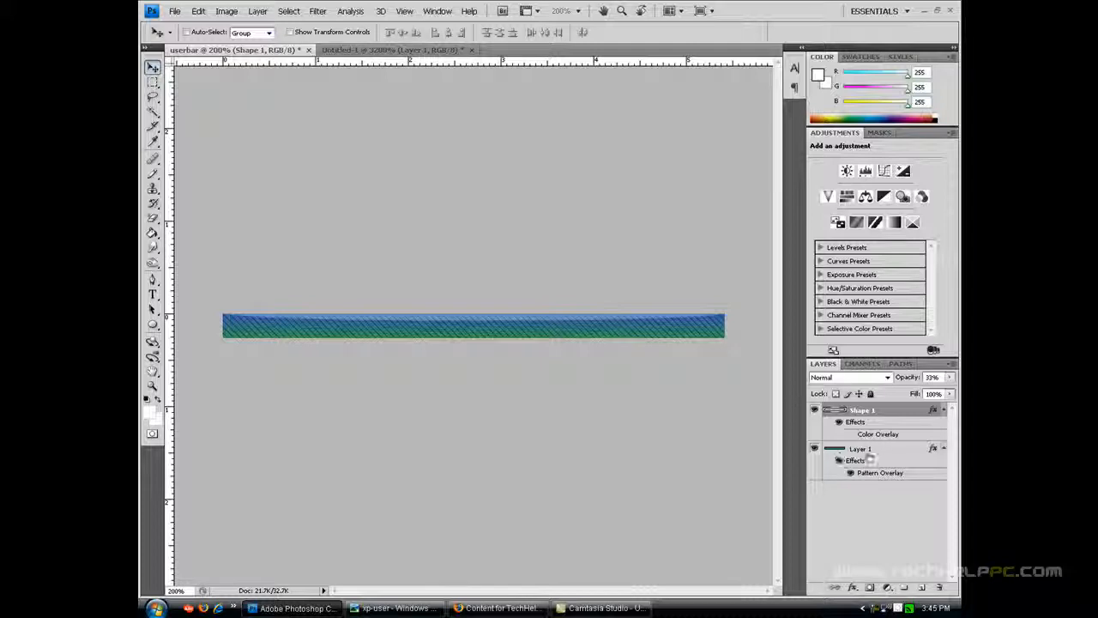
Step: Render a Lens Flare on the striped layer, centred near the bar's left end
click(863, 448)
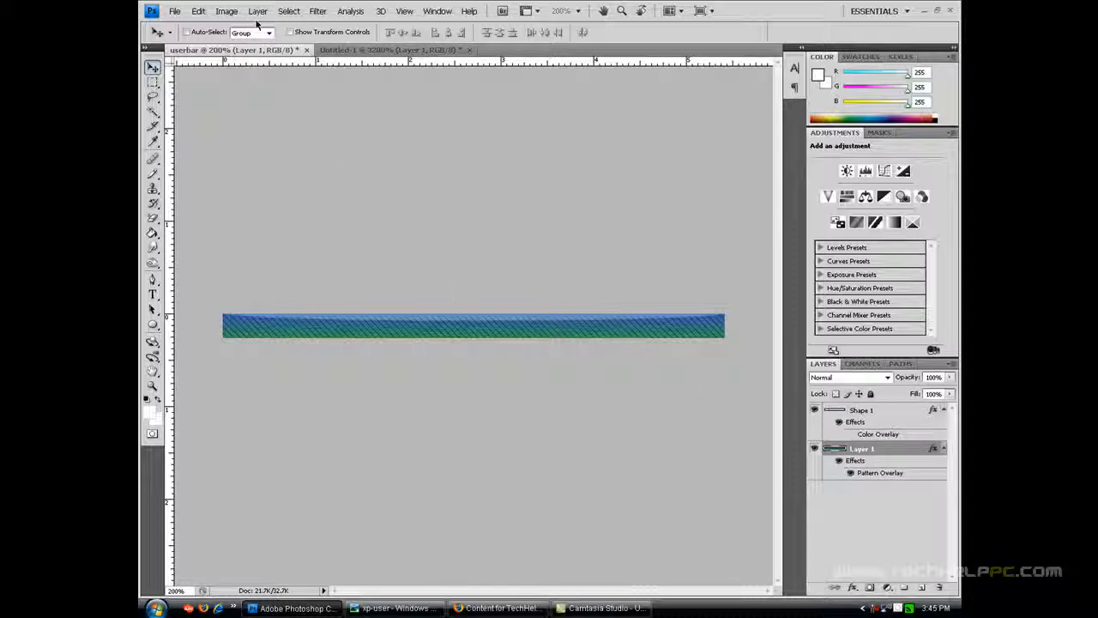
click(317, 10)
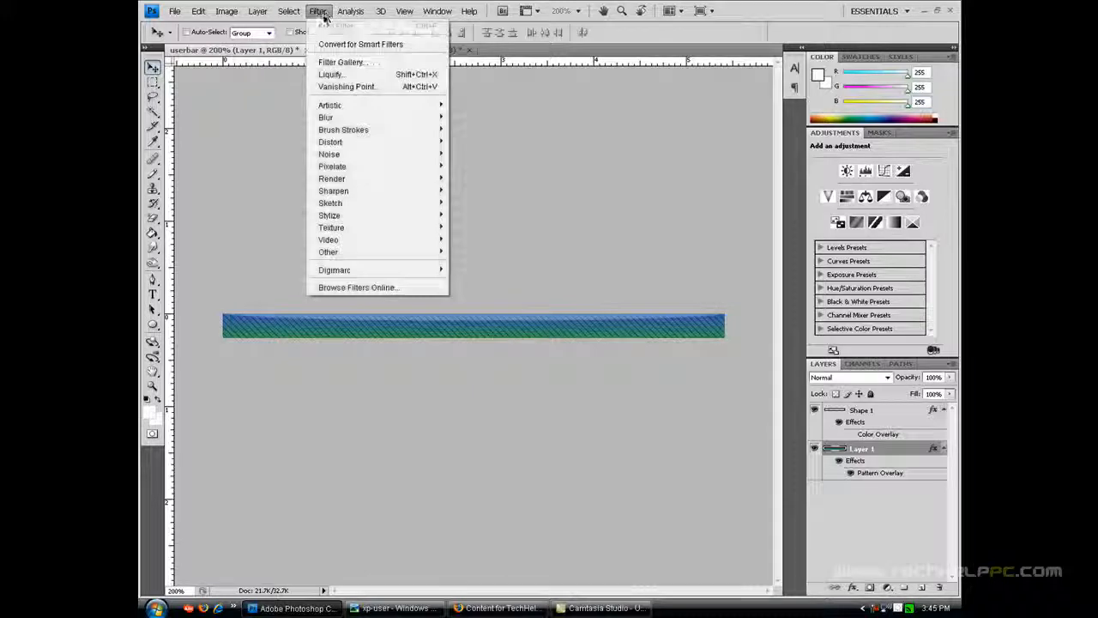
mouse_move(330, 203)
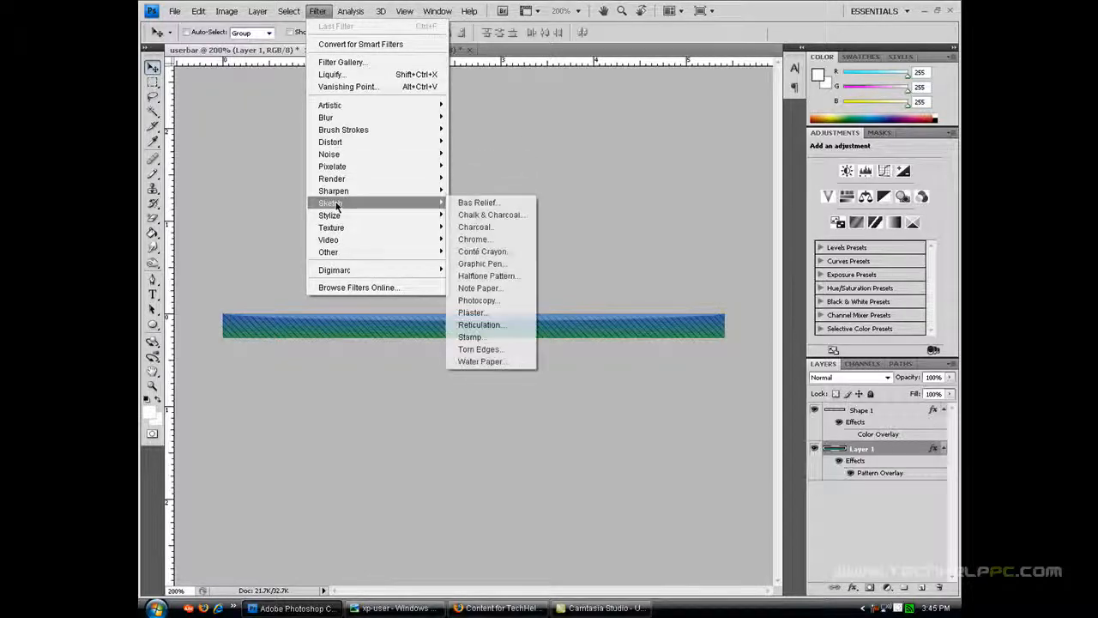
mouse_move(331, 179)
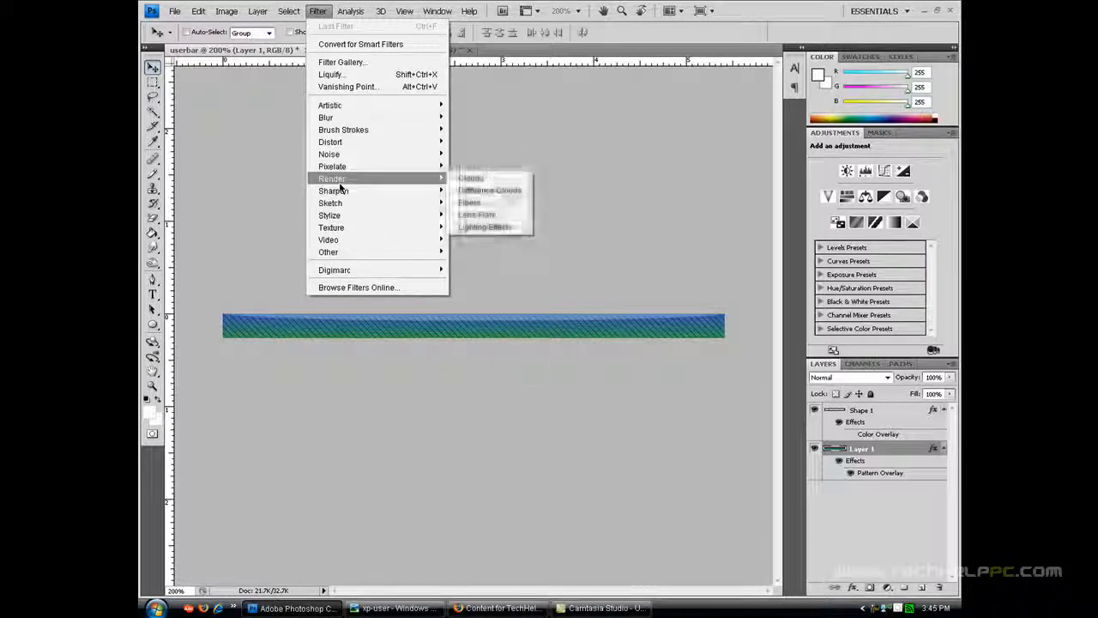
mouse_move(477, 215)
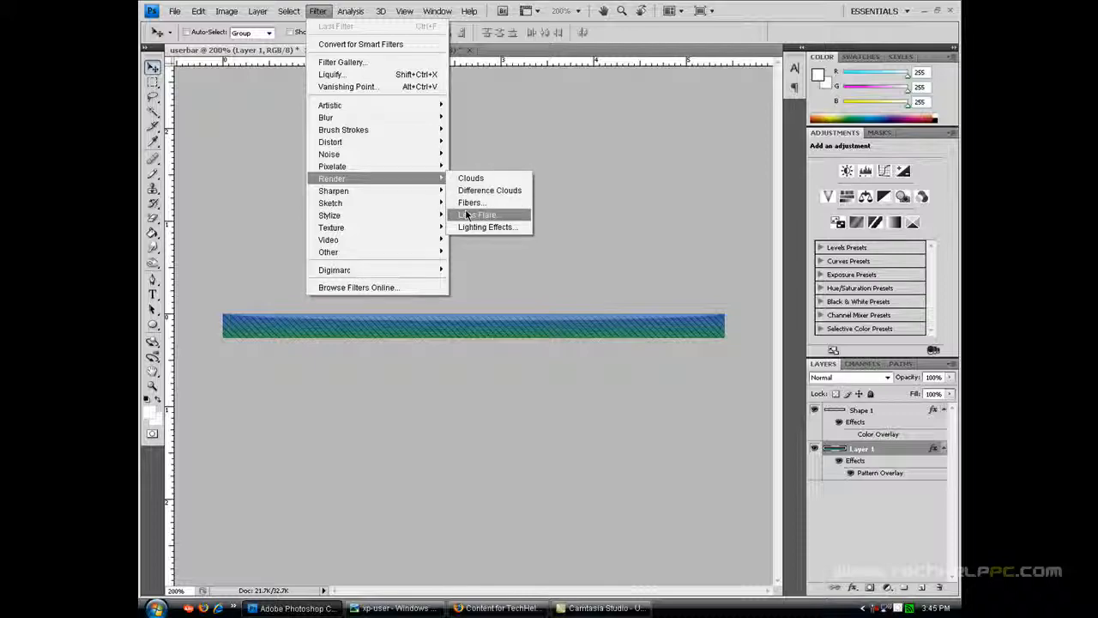
click(477, 214)
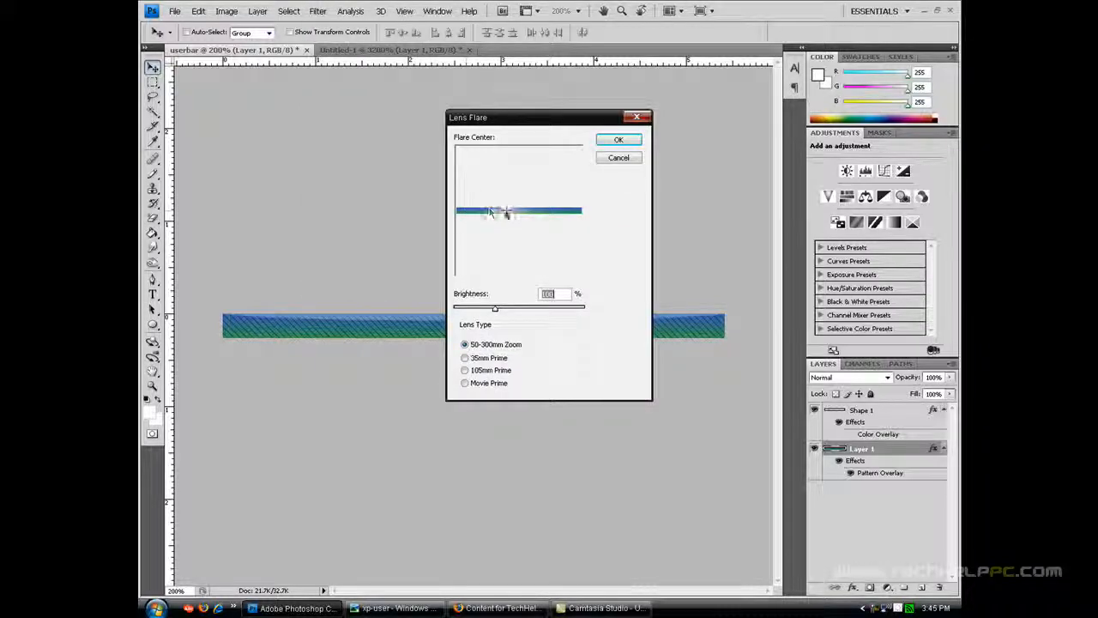
drag(506, 210, 480, 213)
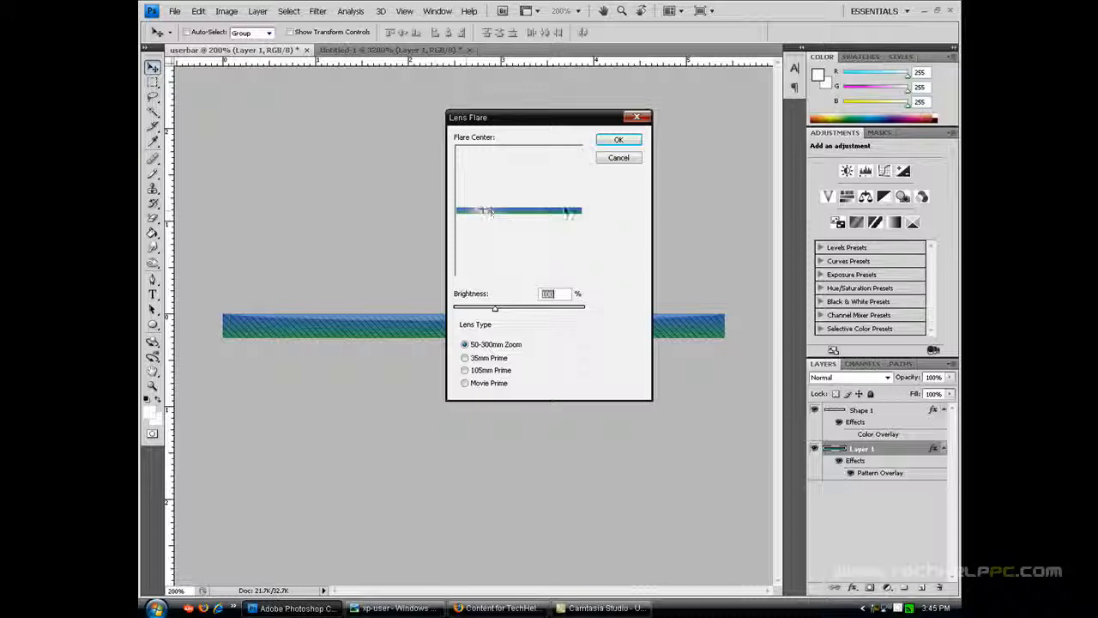
click(618, 139)
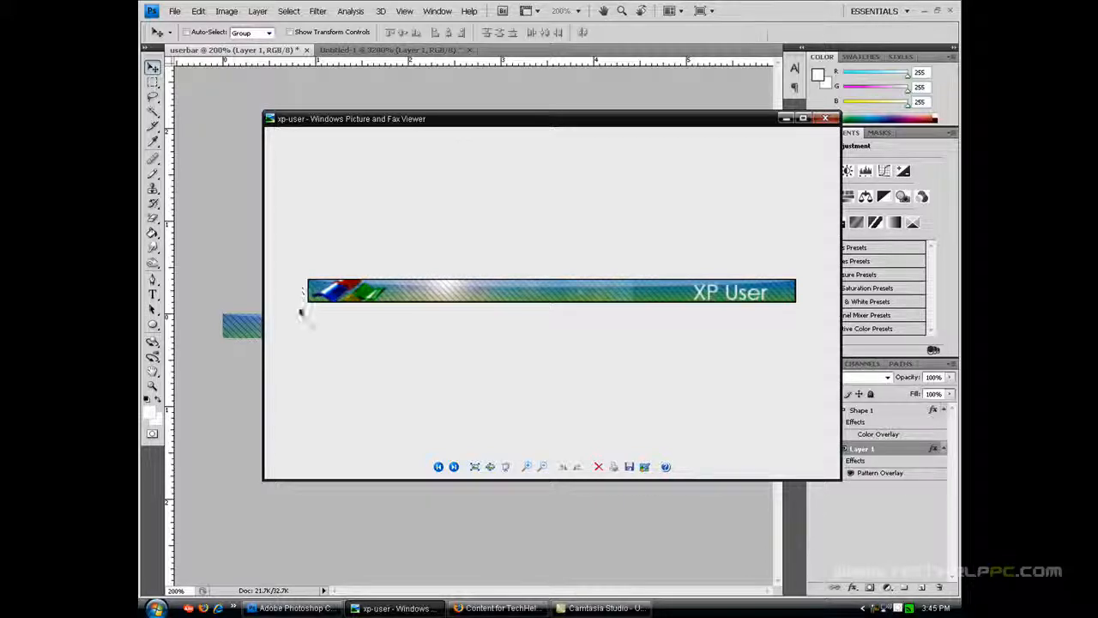
mouse_move(668, 319)
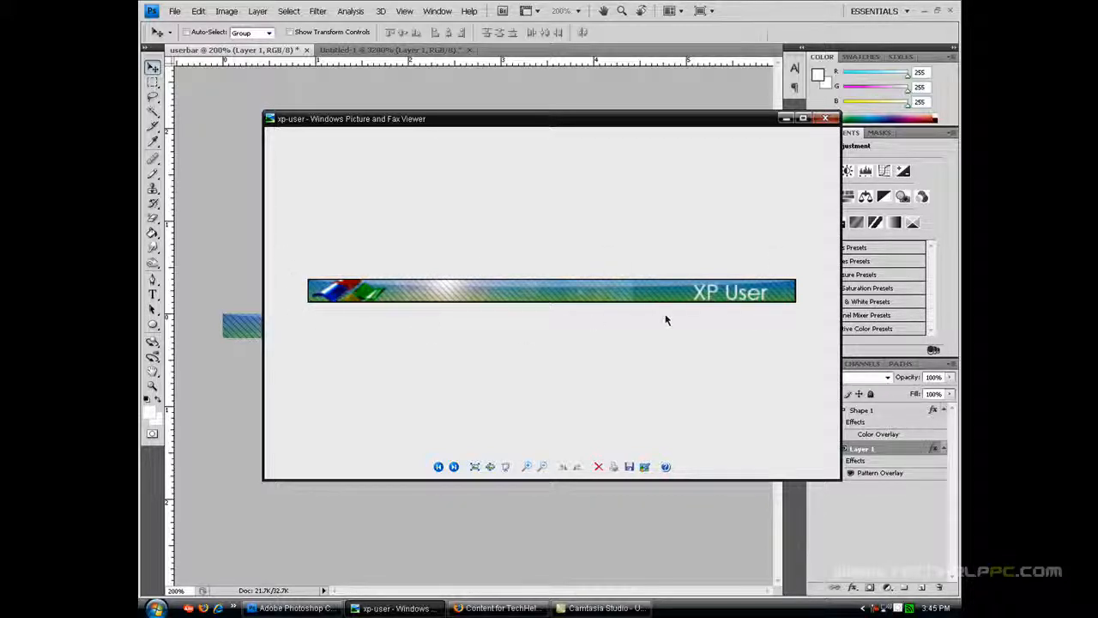
mouse_move(806, 309)
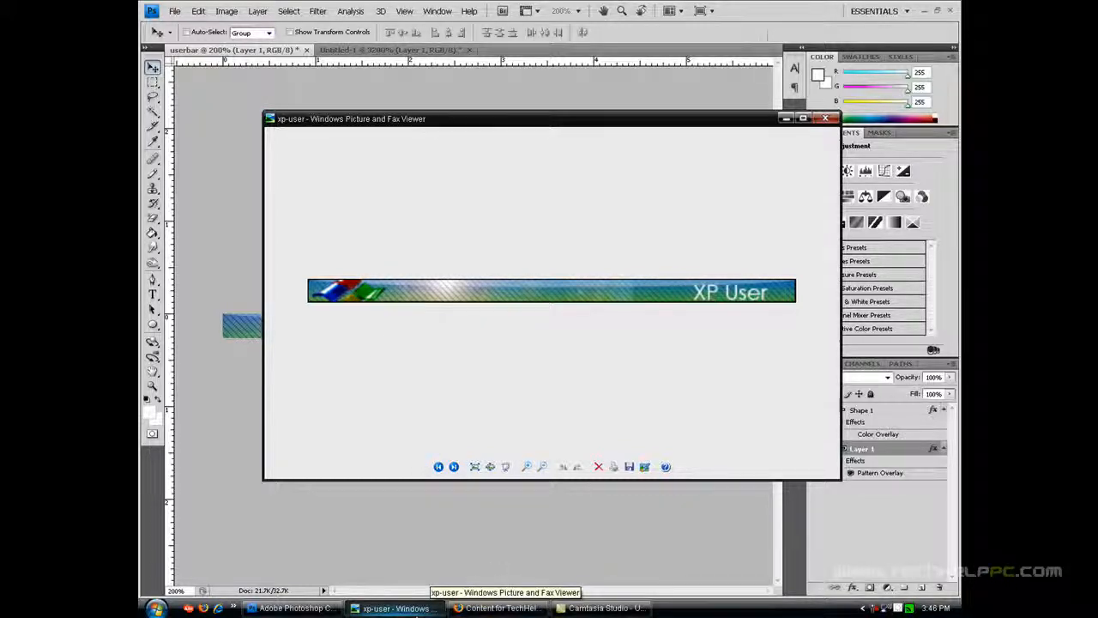
Step: Open the 'xp logo' image from My Pictures
click(174, 11)
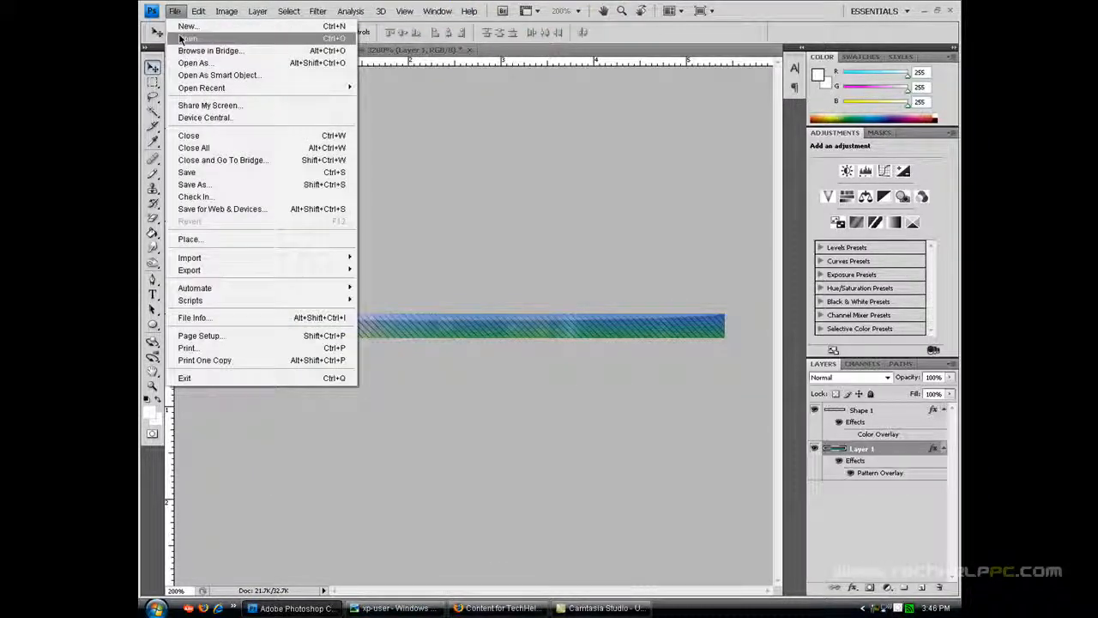
click(189, 38)
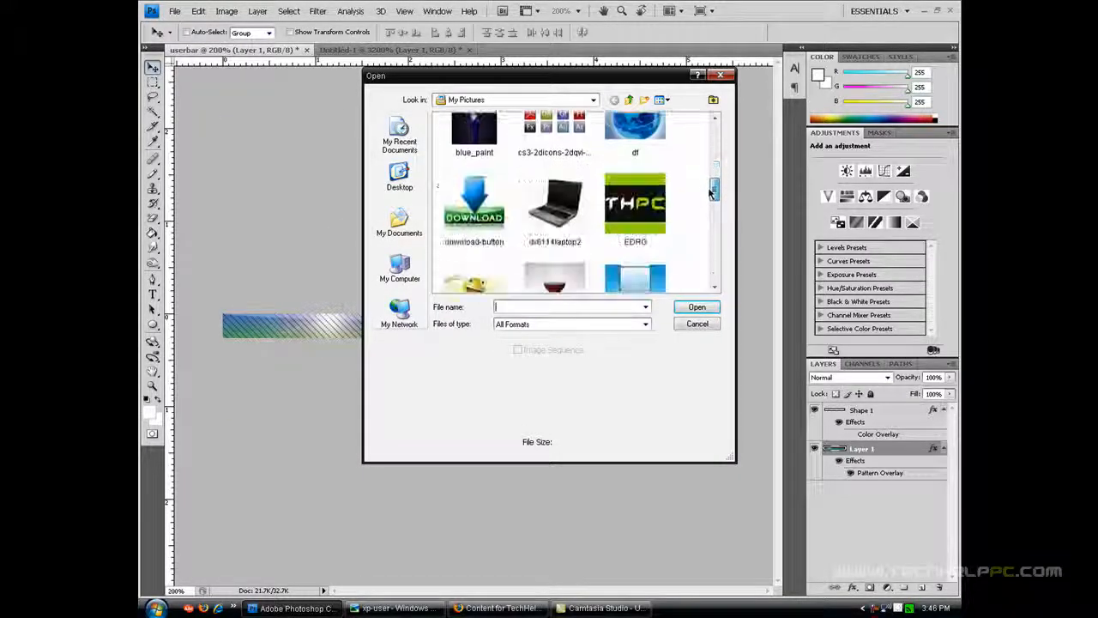
scroll(down, 3)
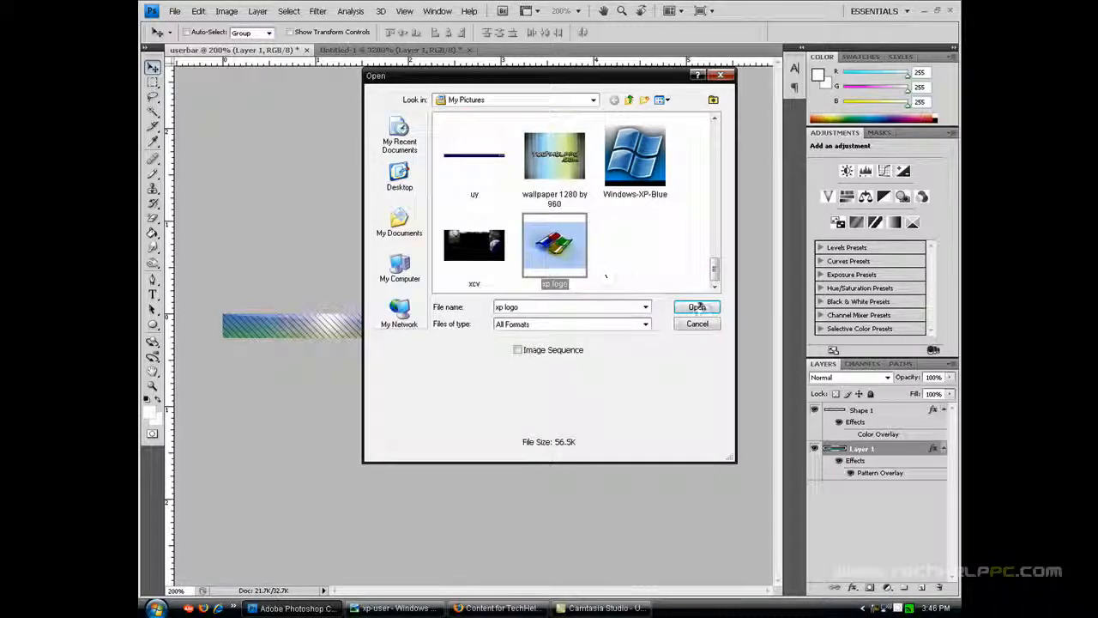
click(695, 306)
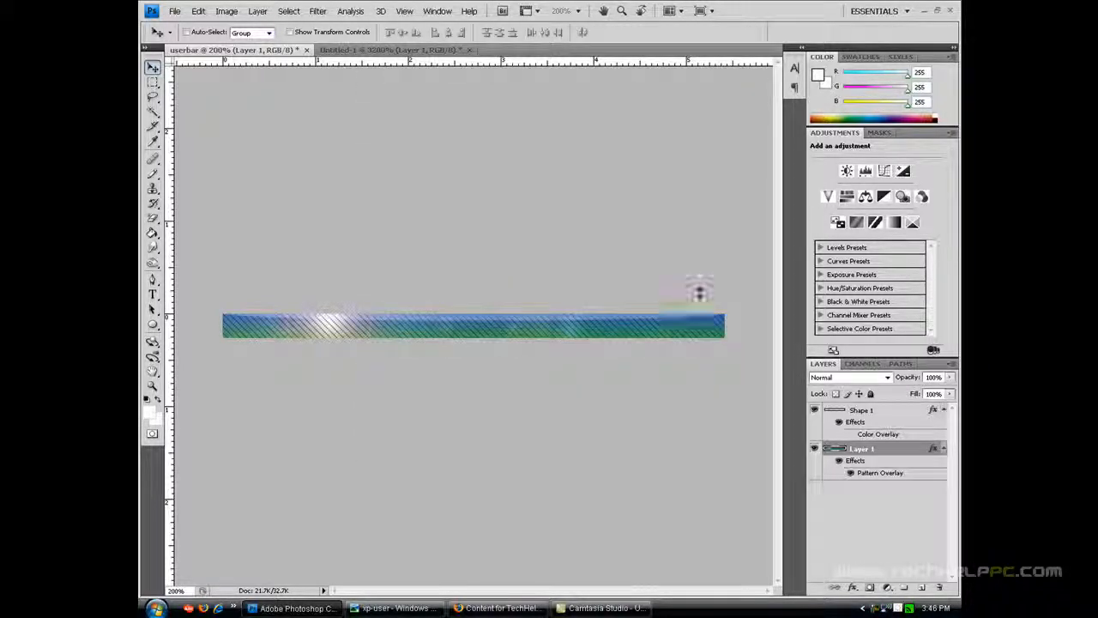
click(532, 49)
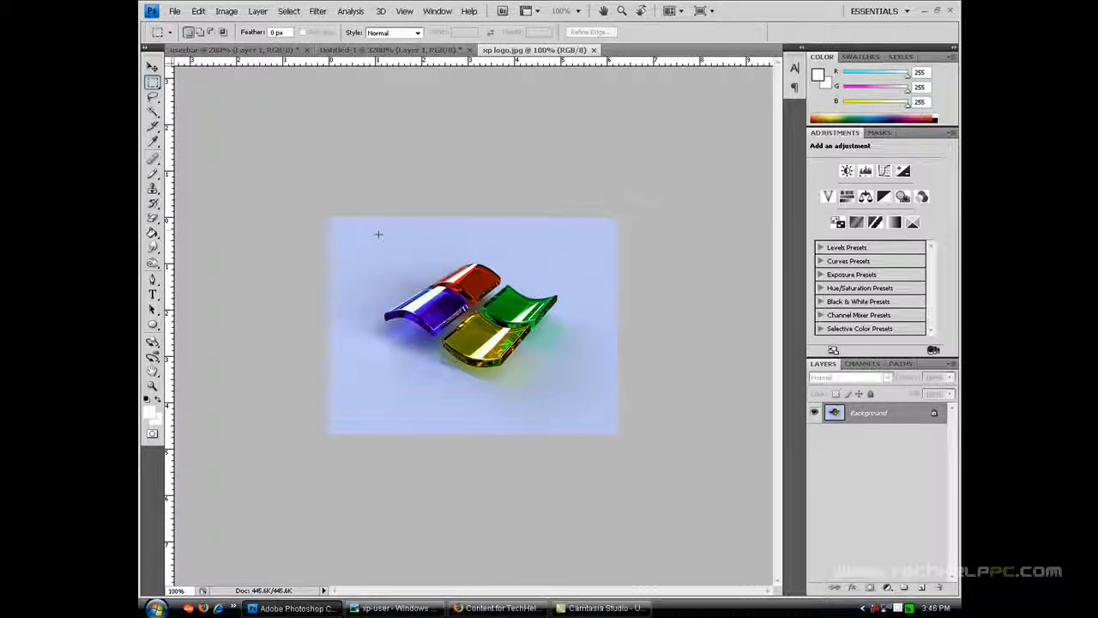
Step: Crop the xp logo picture to the Windows flag and move it into the userbar
drag(378, 231, 562, 391)
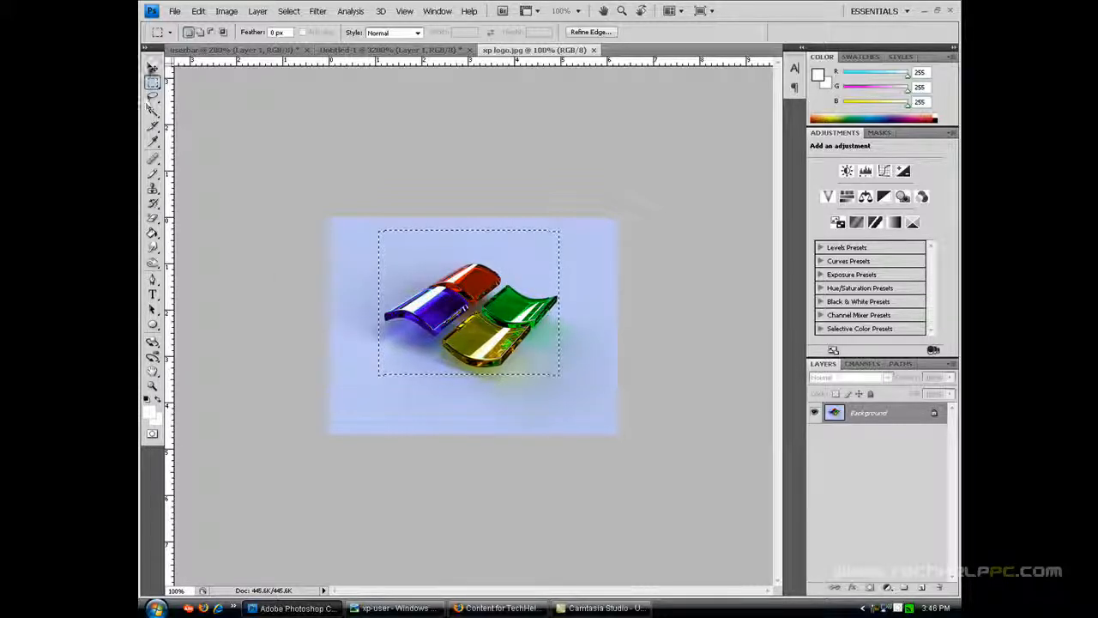
click(153, 218)
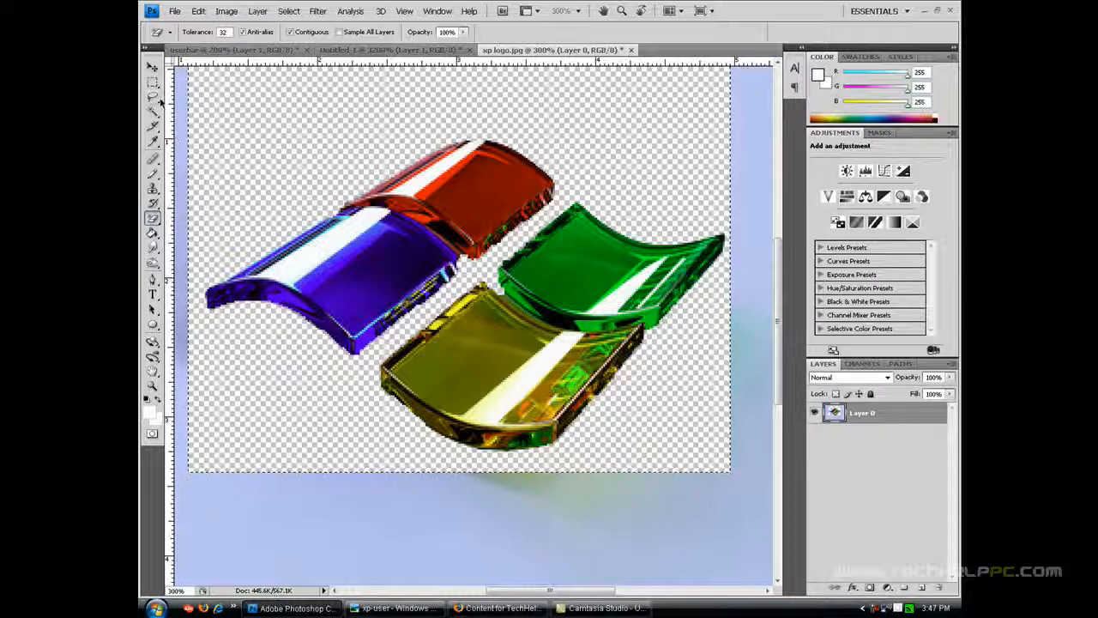
click(153, 66)
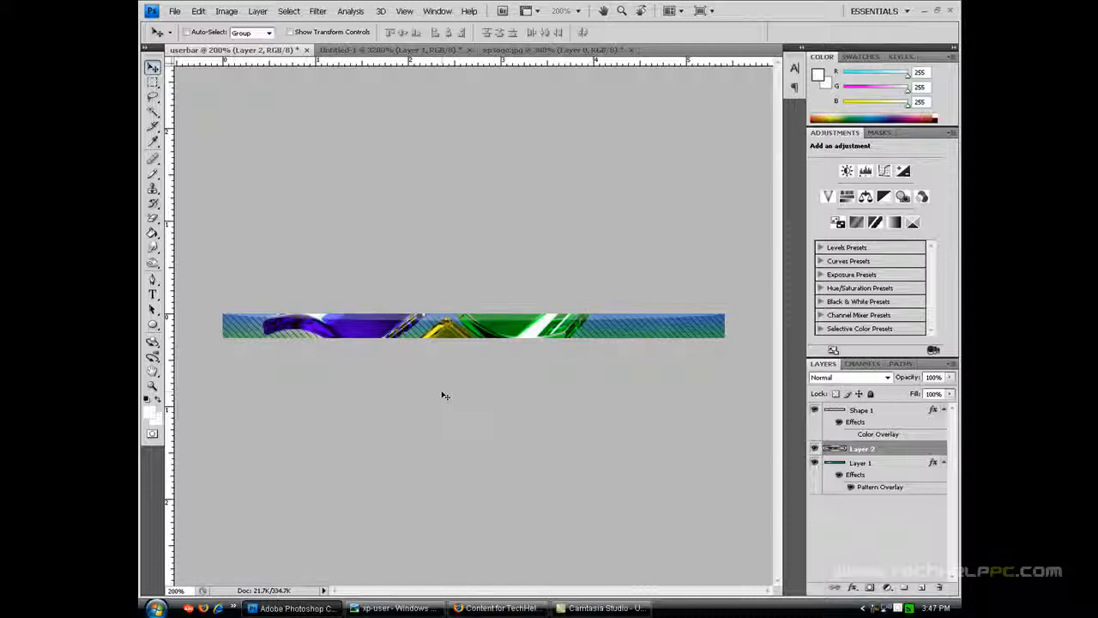
Step: Free-transform the logo to about 21% and position it at the bar's left end
key(ctrl+t)
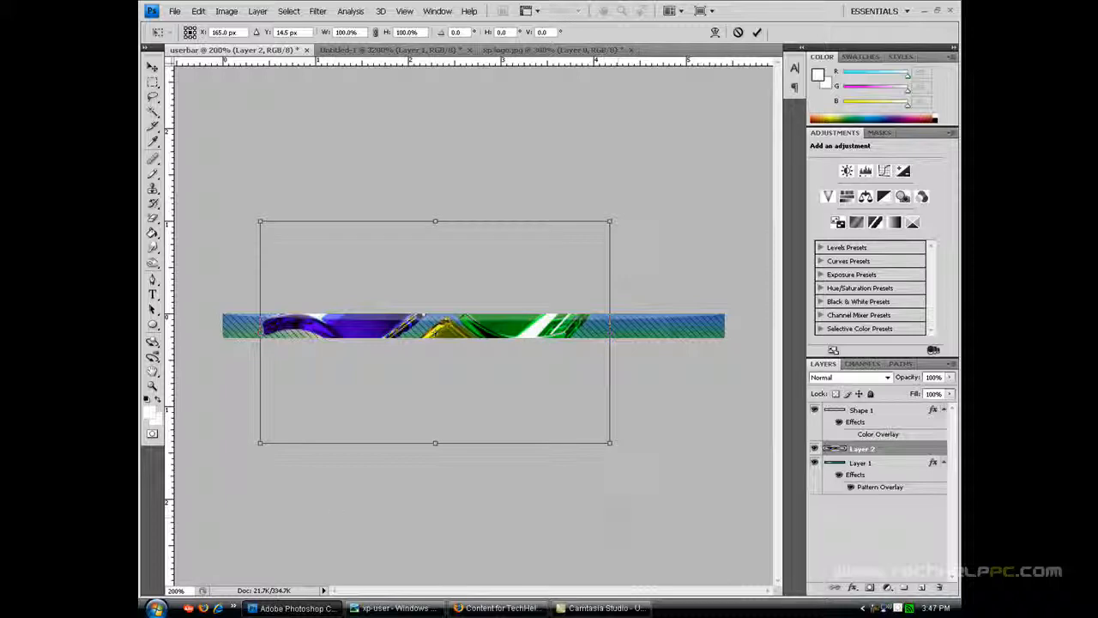
mouse_move(609, 443)
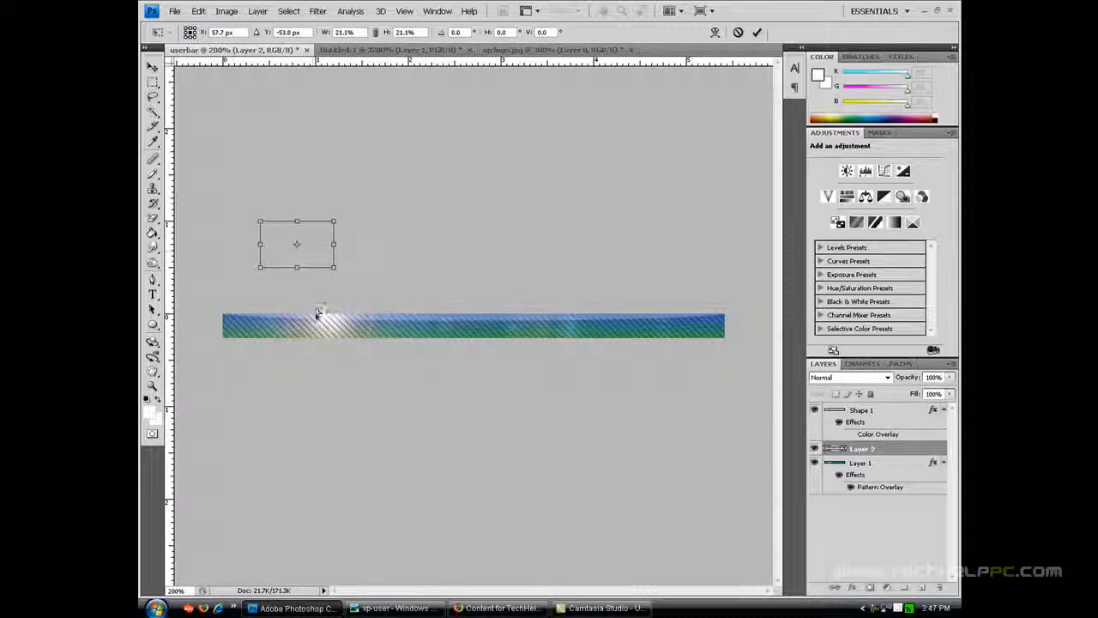
drag(297, 244, 275, 327)
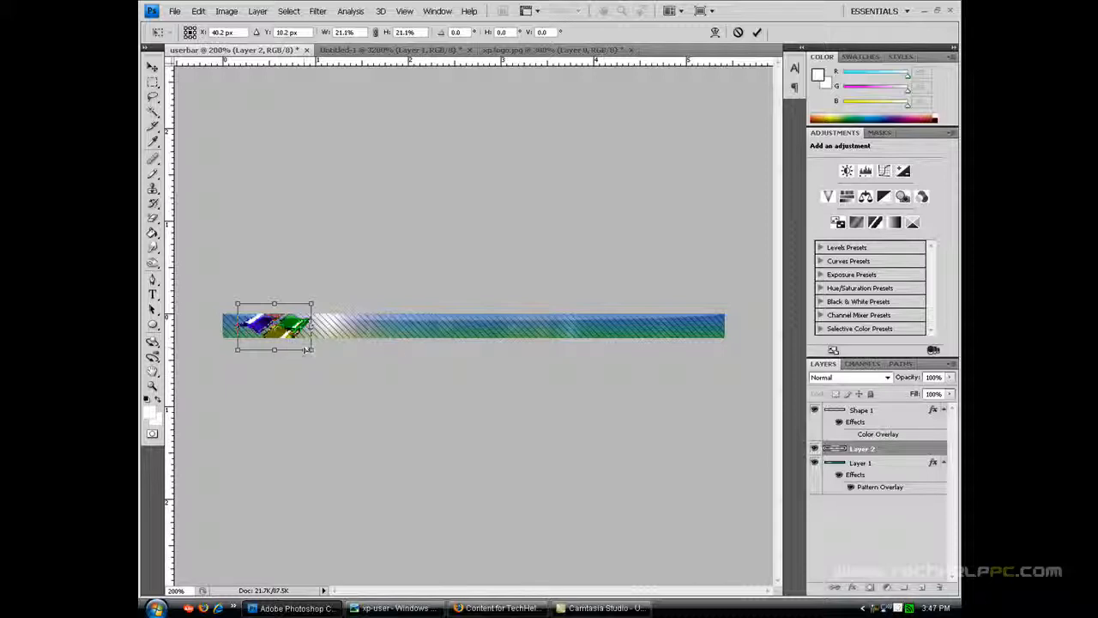
drag(311, 350, 304, 344)
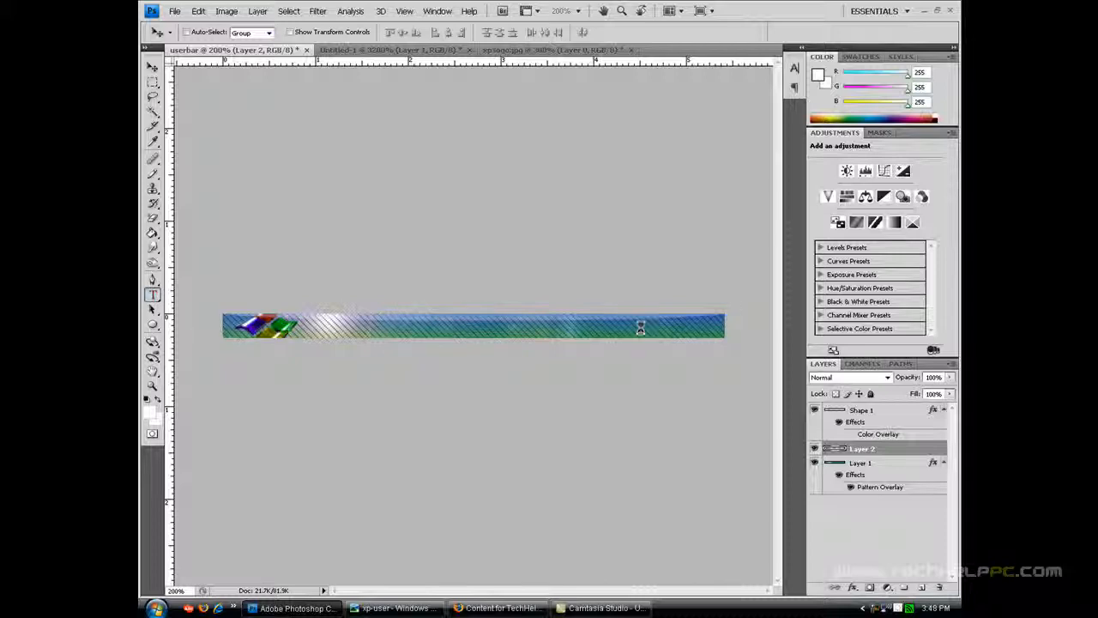
Step: Add white 'XP User' type at the right end of the bar
click(152, 294)
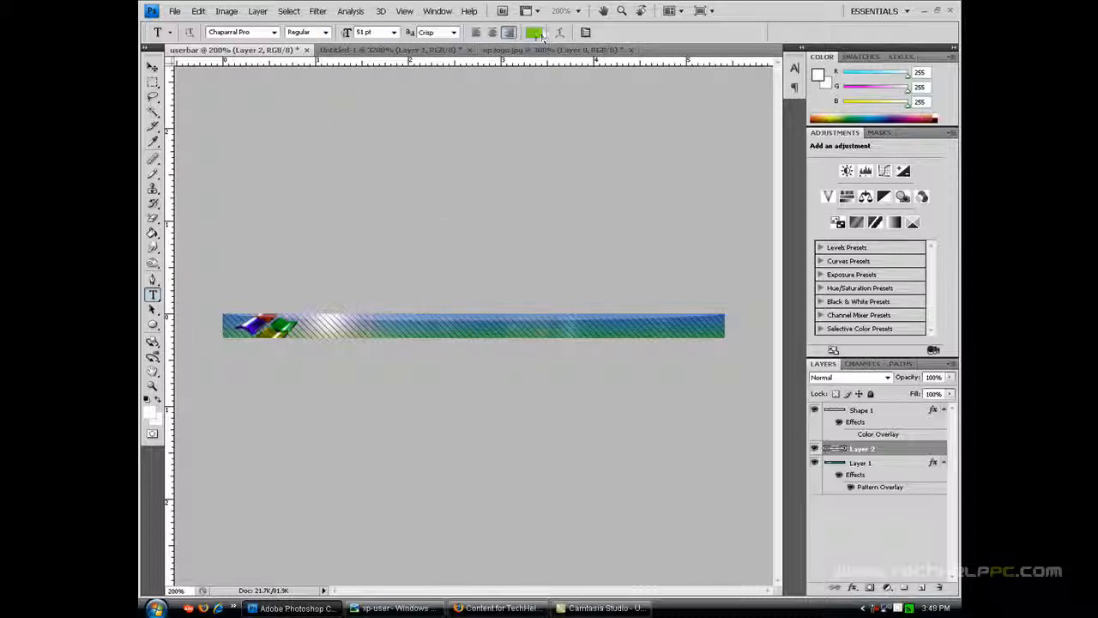
click(534, 32)
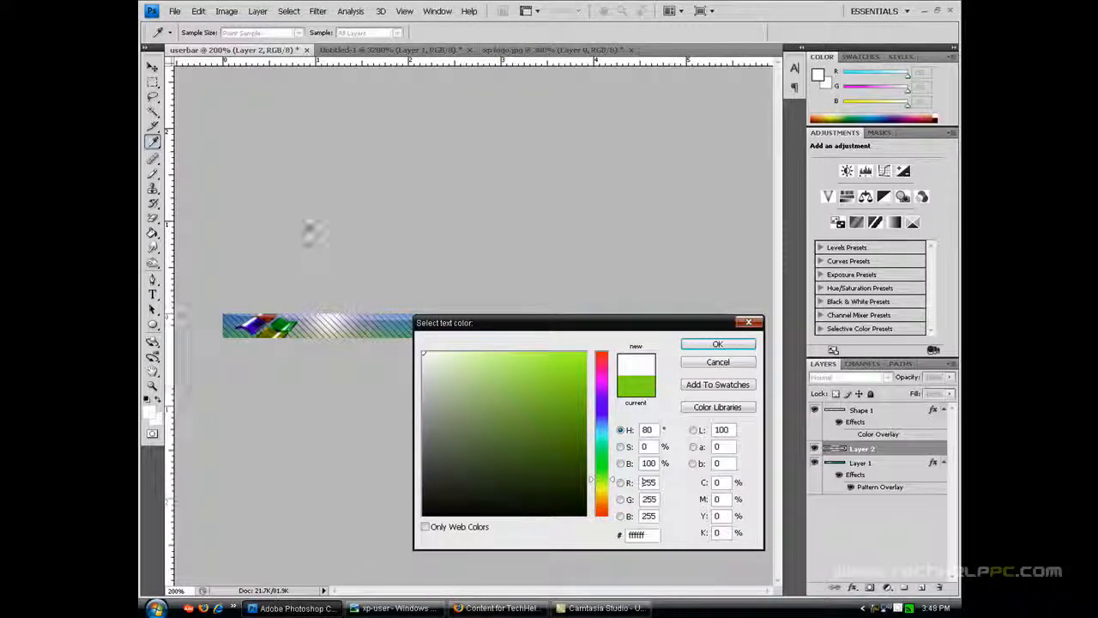
click(717, 344)
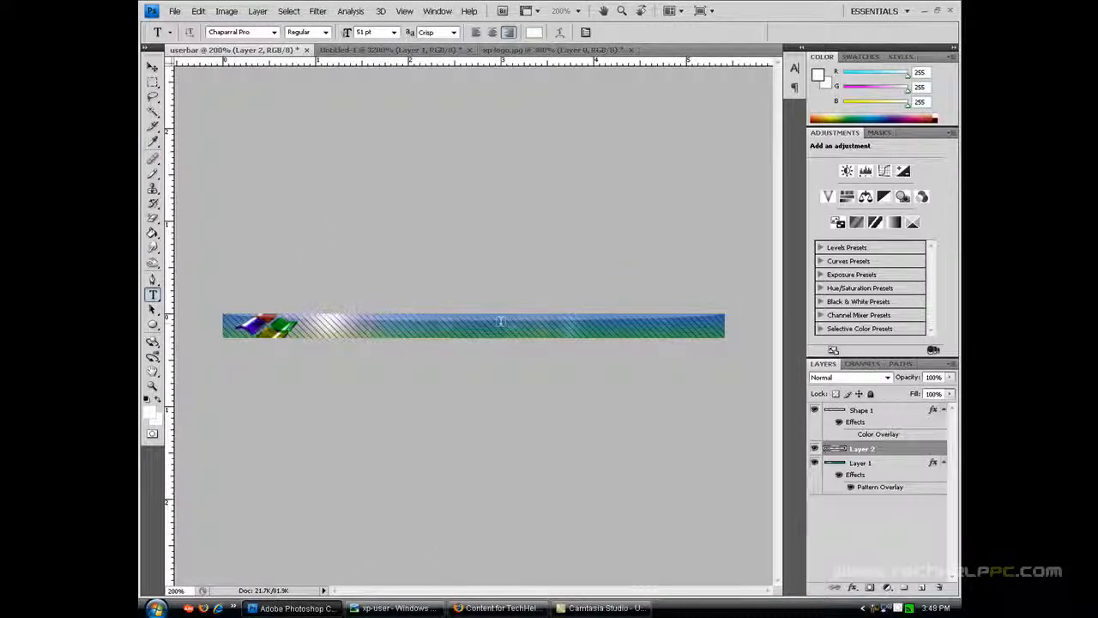
click(472, 325)
text(XP User)
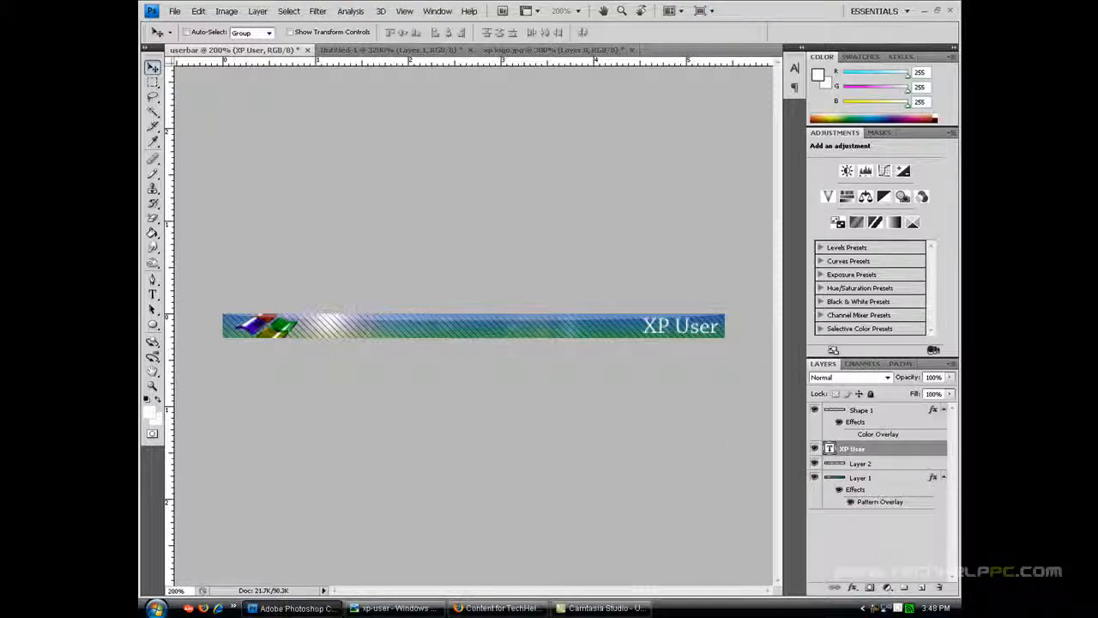
Step: Add a Stroke layer style to the 'XP User' text layer via Blending Options
right_click(852, 448)
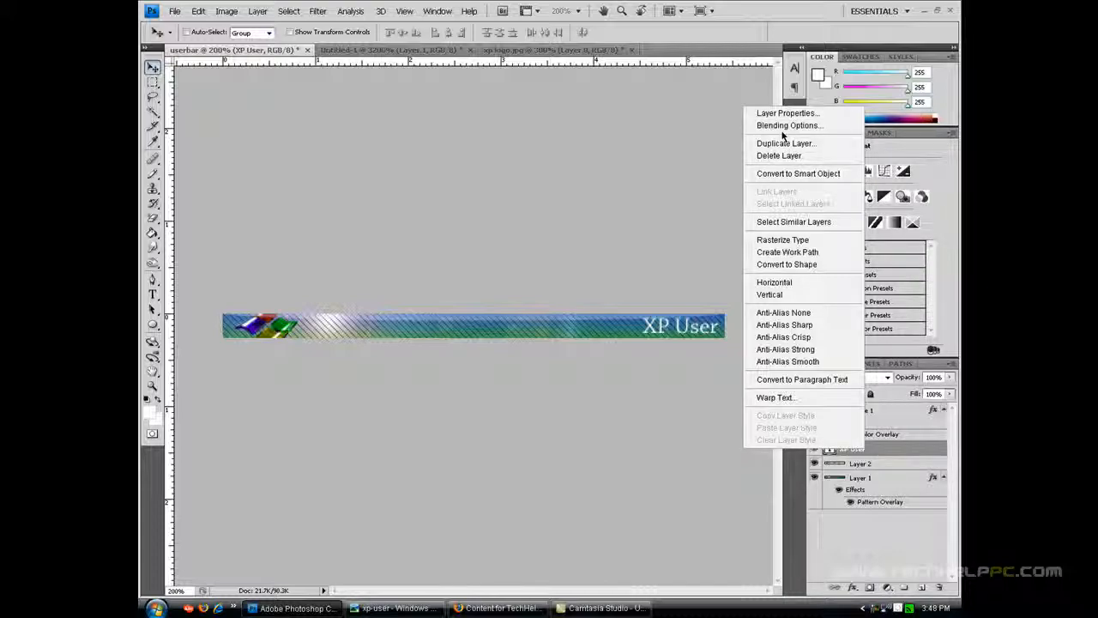
click(789, 125)
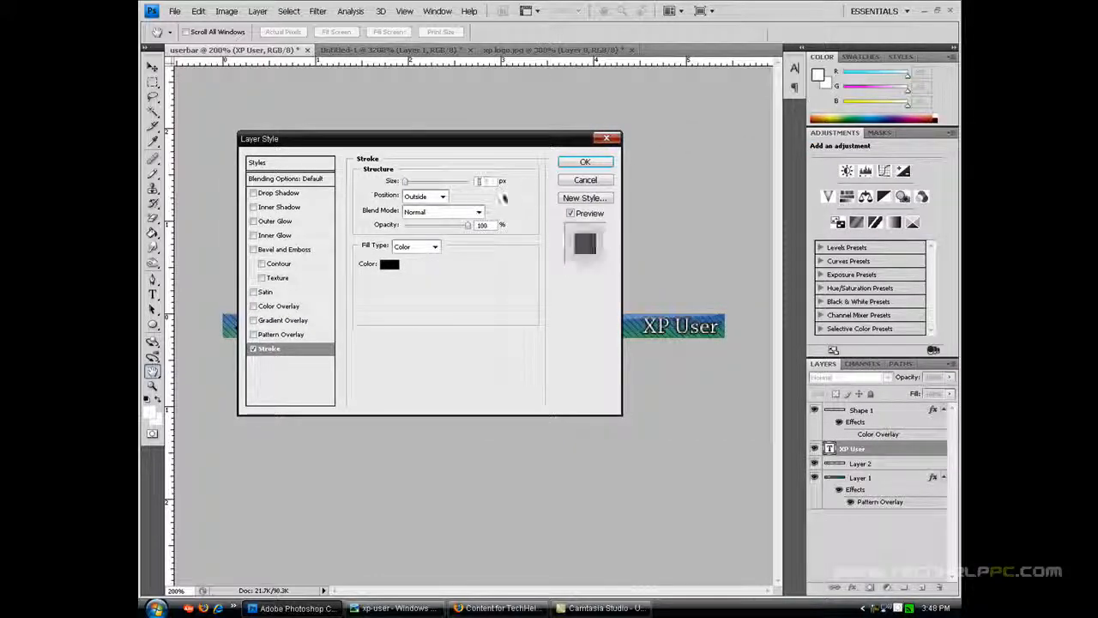
click(586, 161)
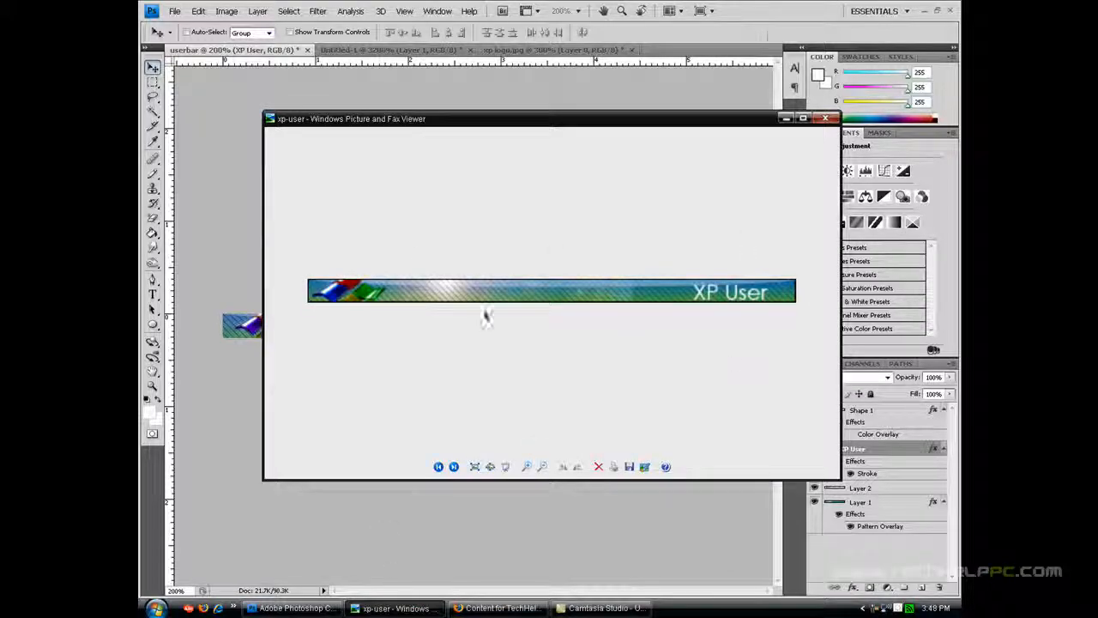
Step: Close the Picture and Fax Viewer reference and pick a command from Photoshop's File menu
click(825, 118)
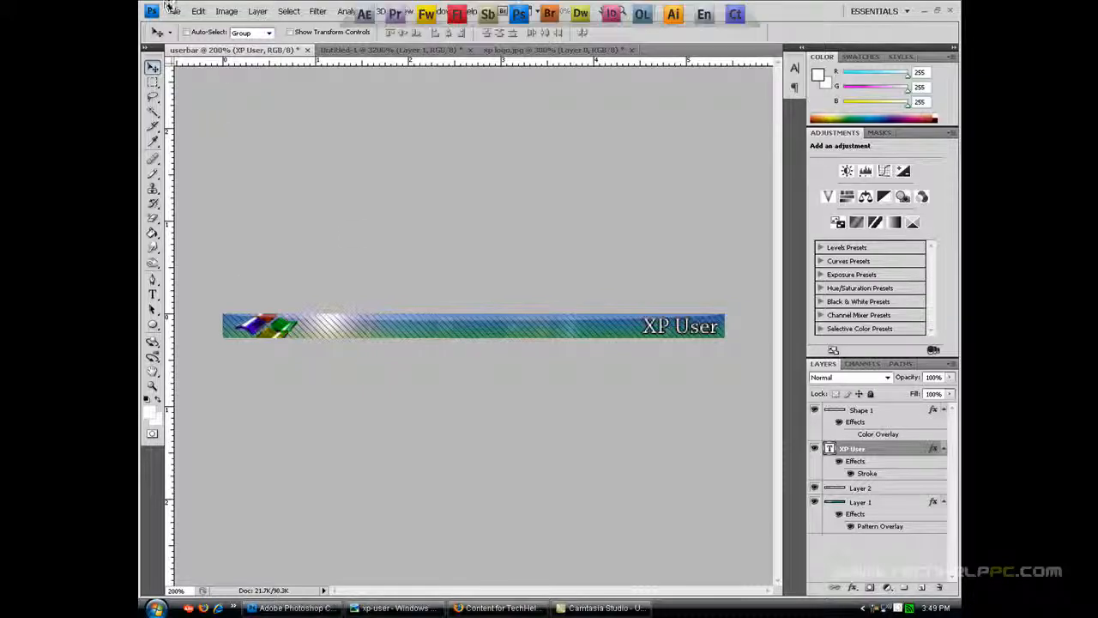
click(174, 10)
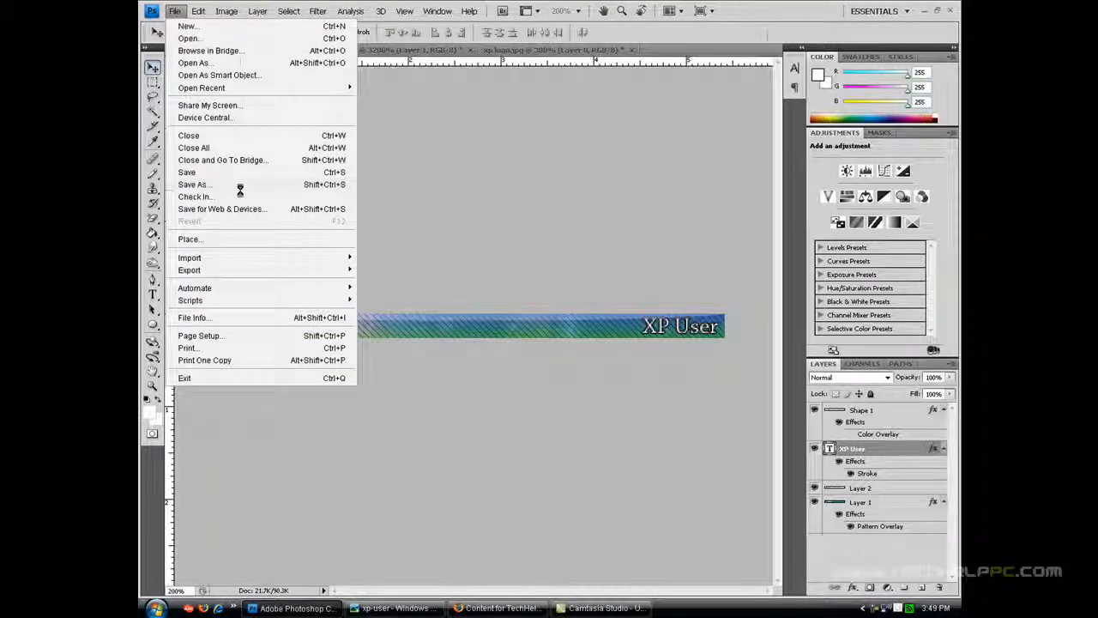
click(194, 184)
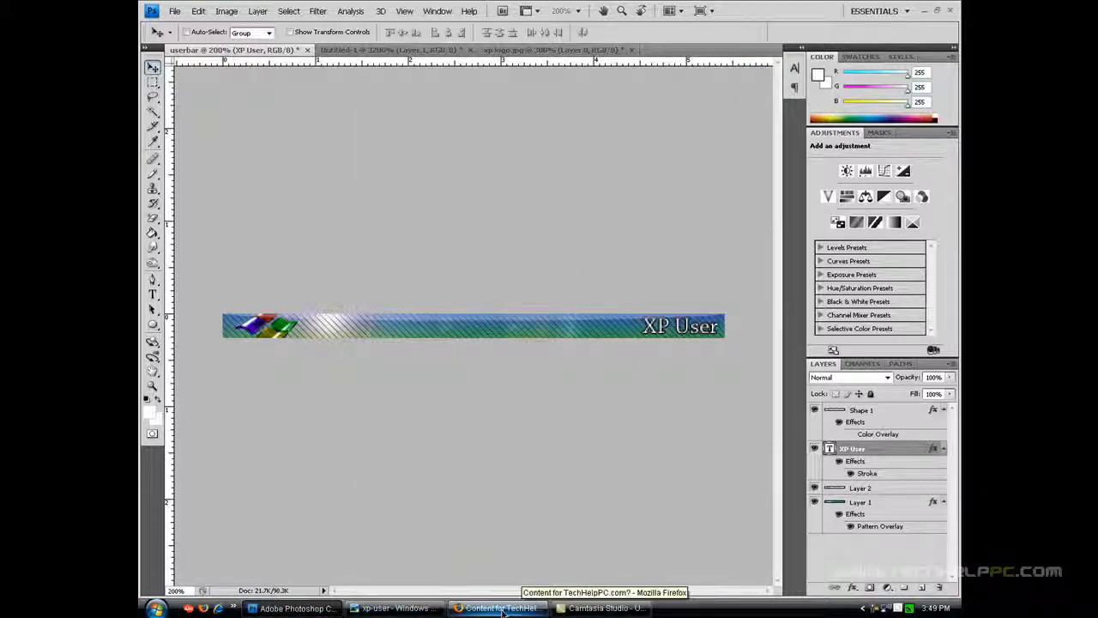
Step: Switch to Firefox and scroll the TechHelpPC forum thread showing the userbar signature
click(500, 608)
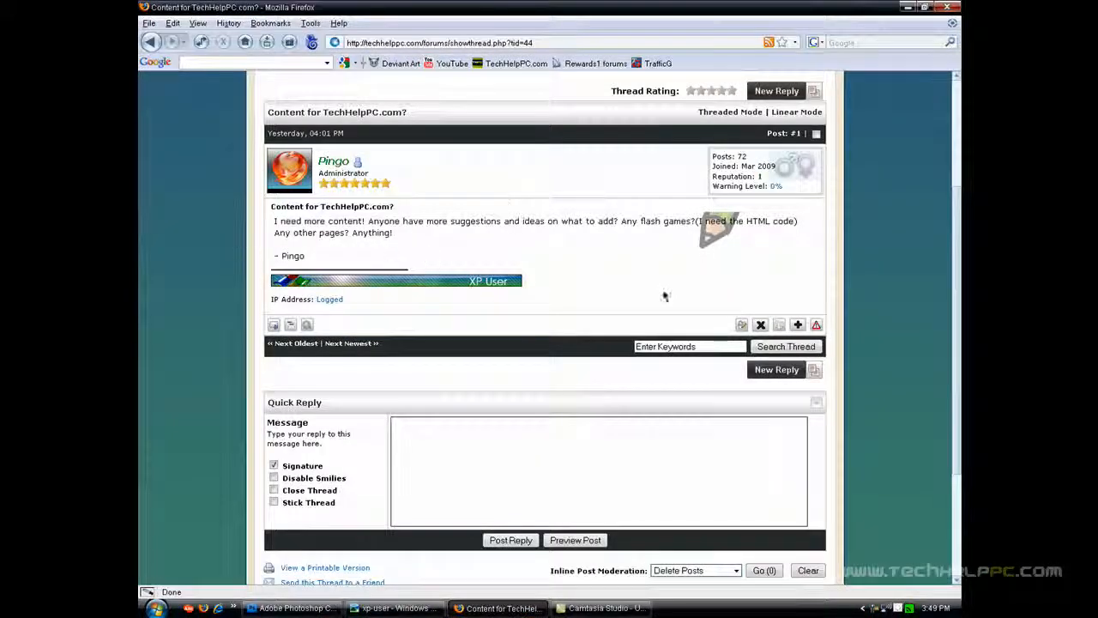
scroll(down, 3)
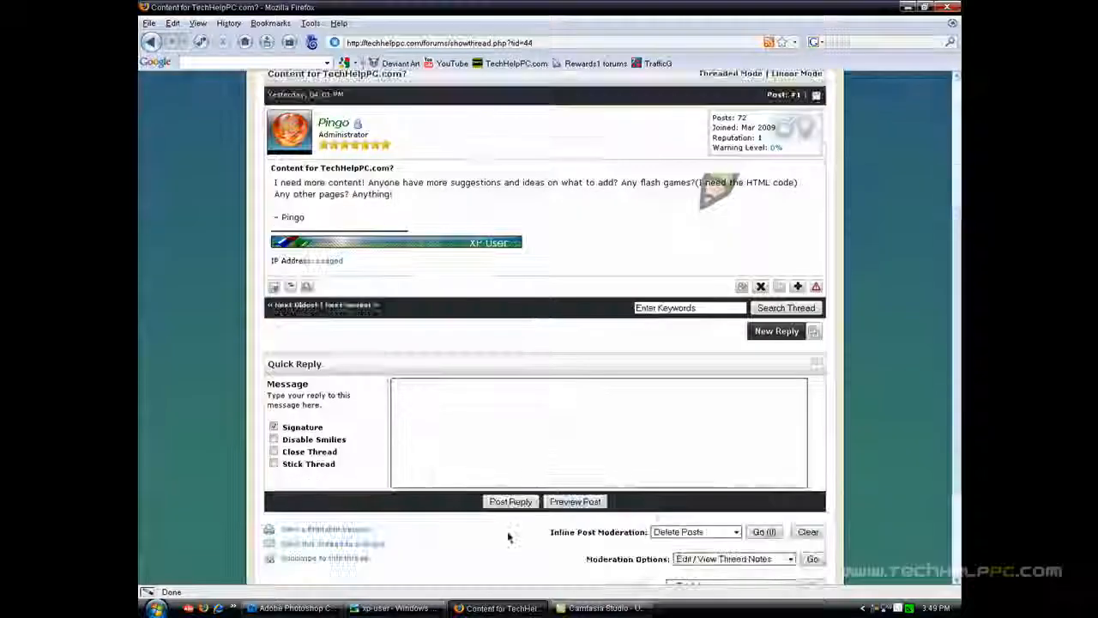